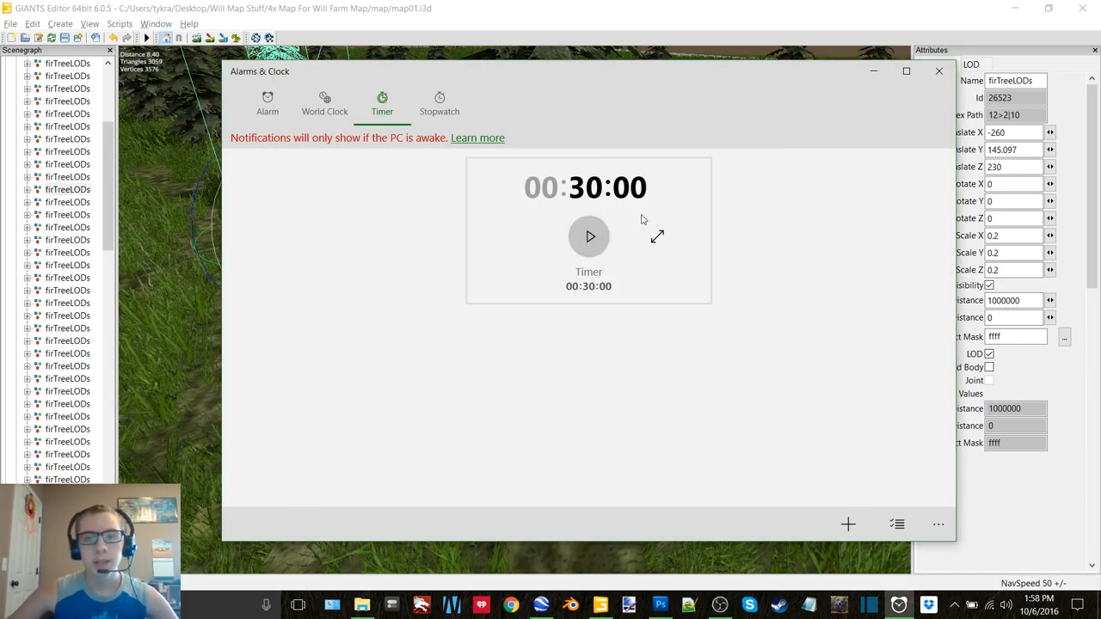
Step: Close the timer window and return to the farmhouse view with its fir tree rows
left_click(939, 73)
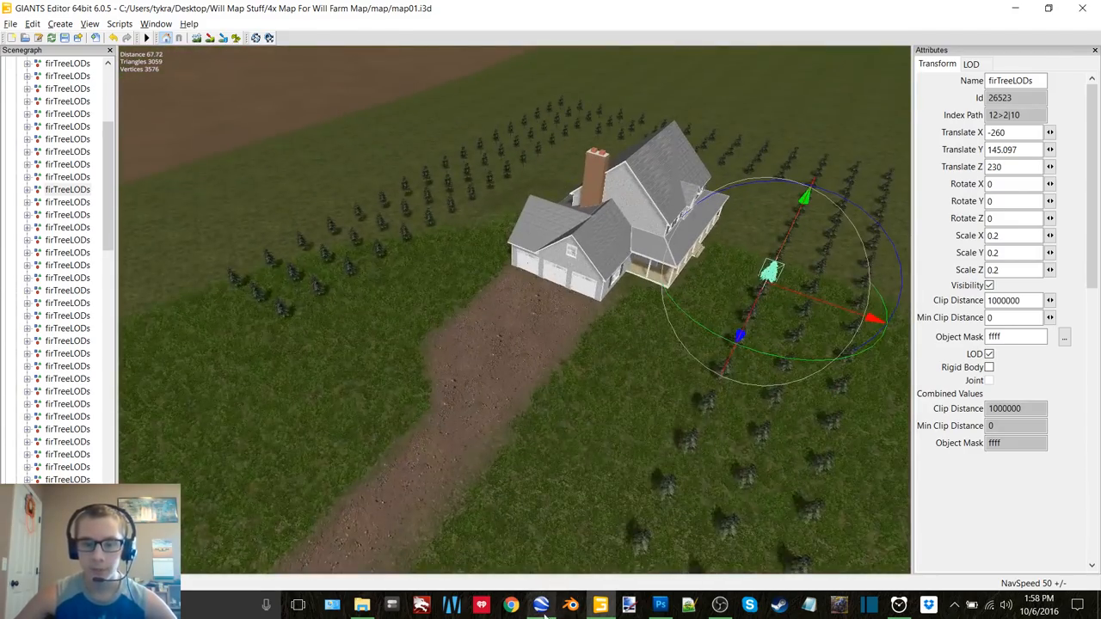
Step: Select a young fir tree beside the farmhouse to view its attributes
left_click(506, 605)
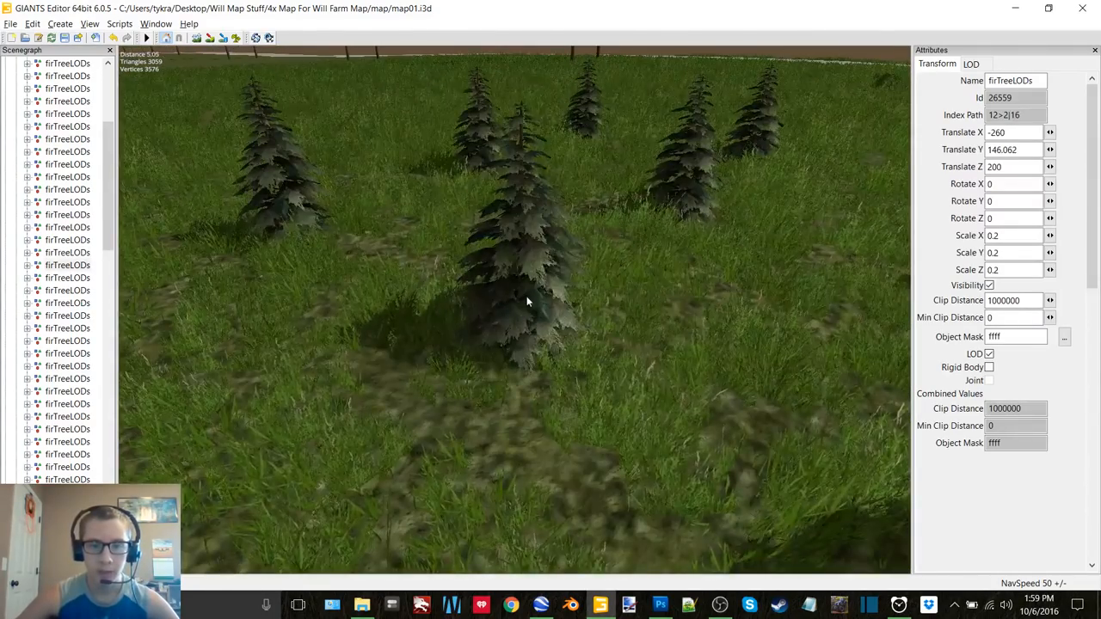
Step: Select a fir tree at the field edge to continue extending the row
left_click(525, 301)
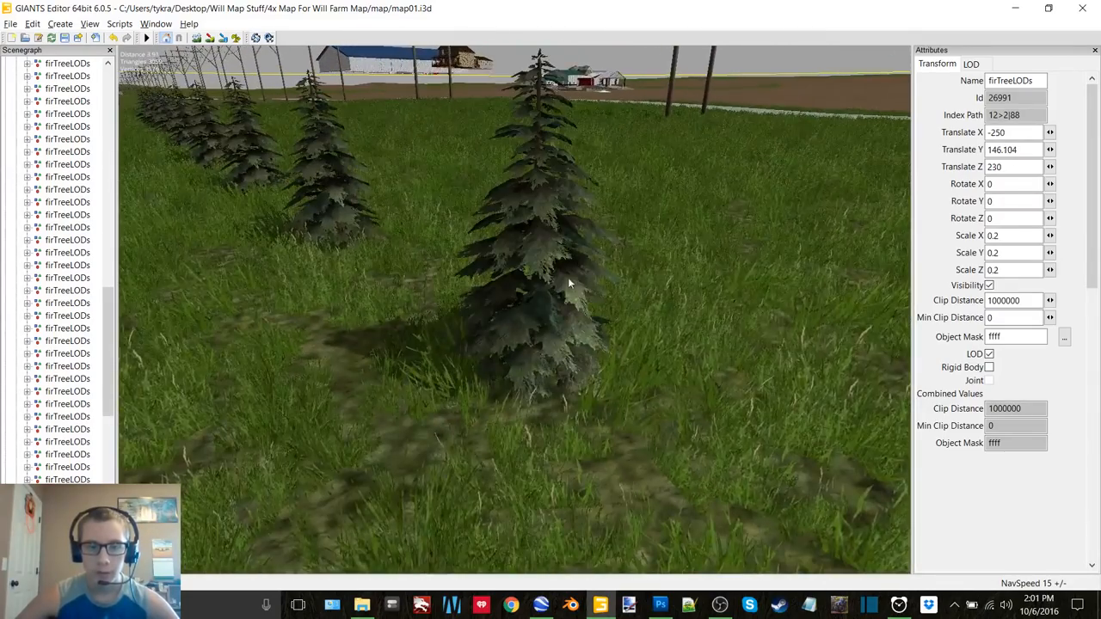
Step: Select fir trees along the row to add copies spaced about five units apart
left_click(568, 283)
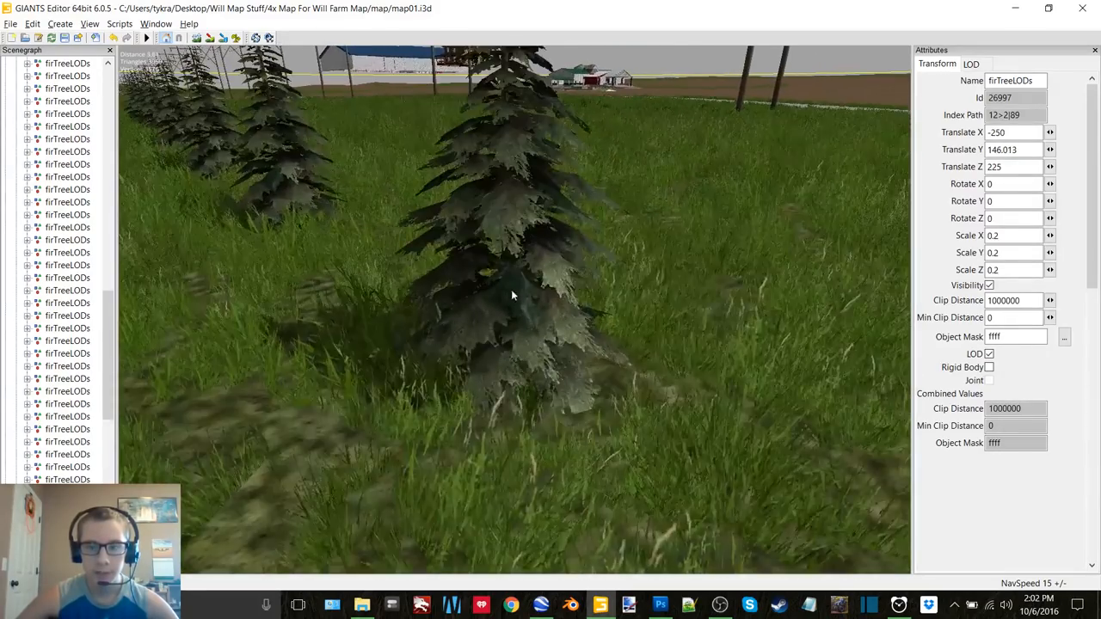
left_click(512, 296)
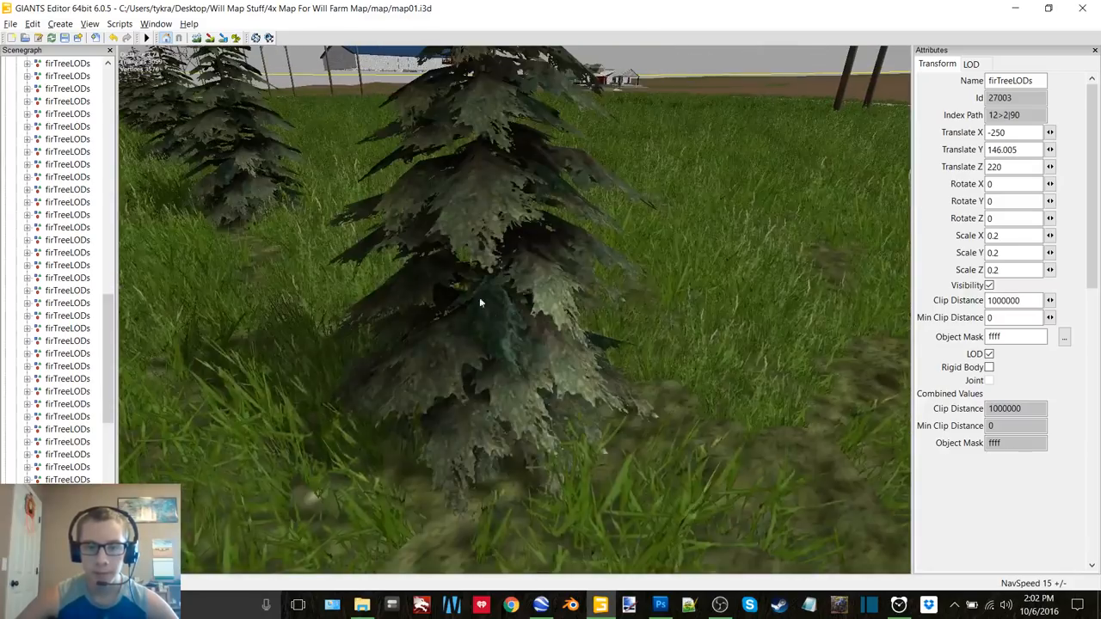
left_click(482, 301)
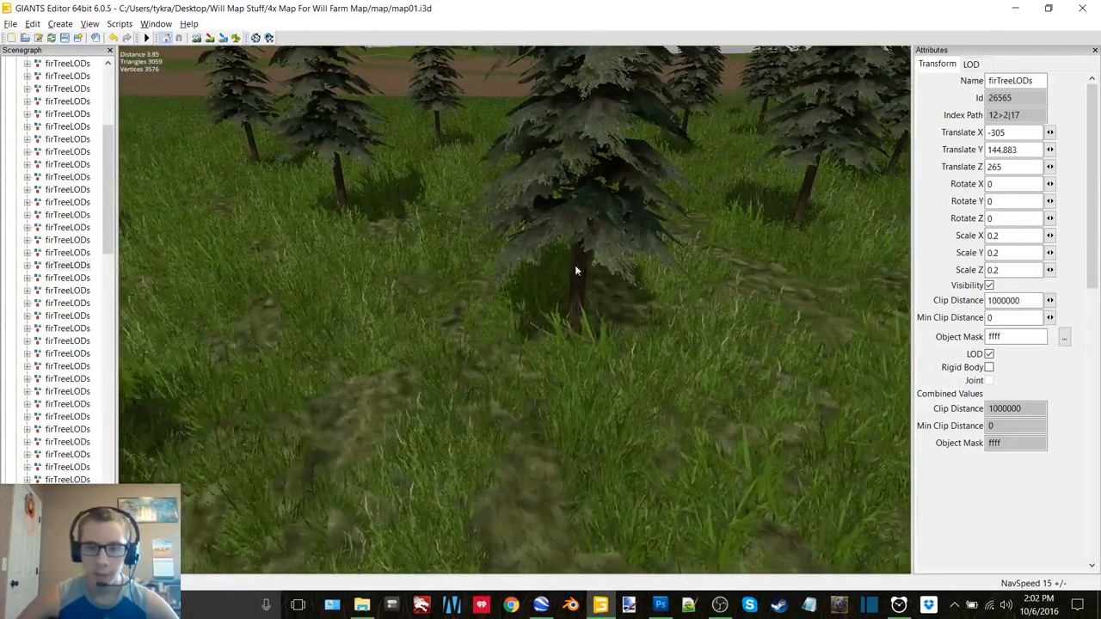
left_click(578, 270)
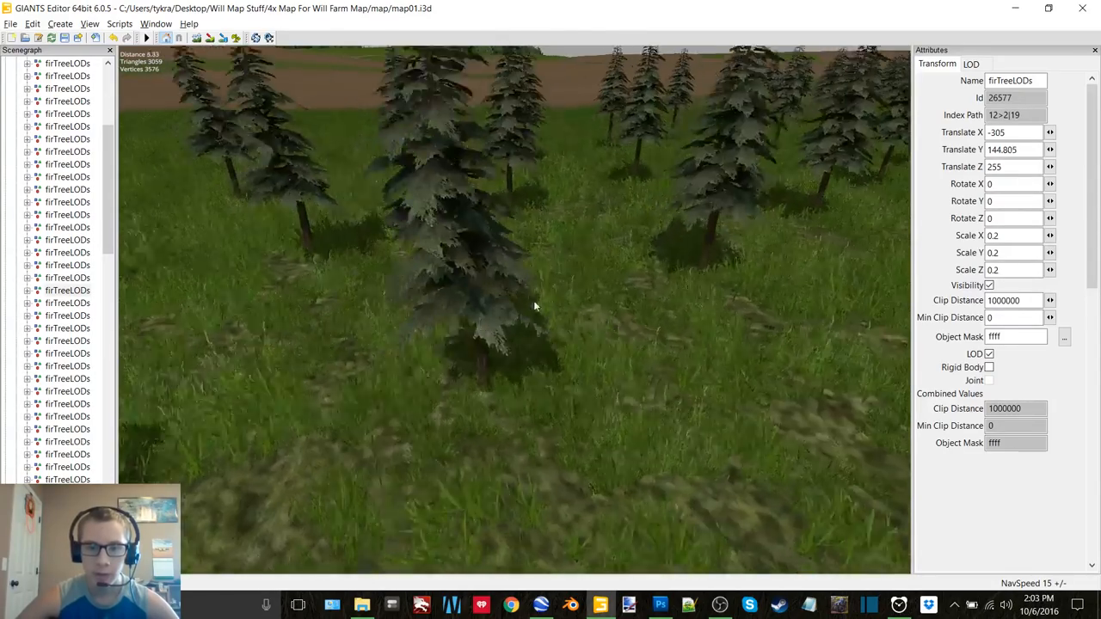
left_click(534, 306)
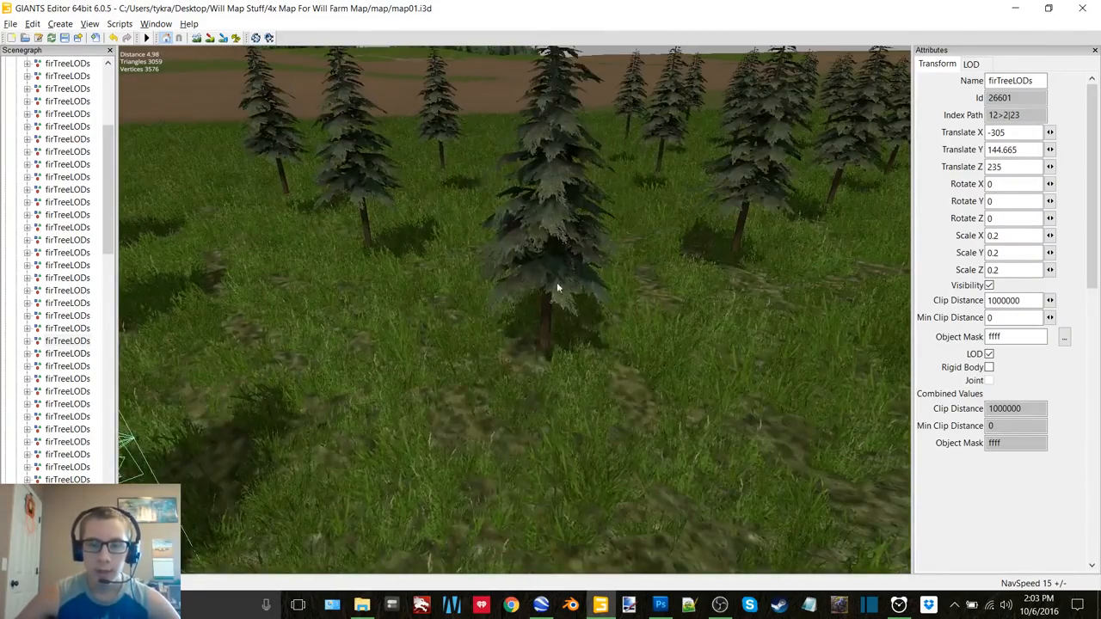
left_click(558, 289)
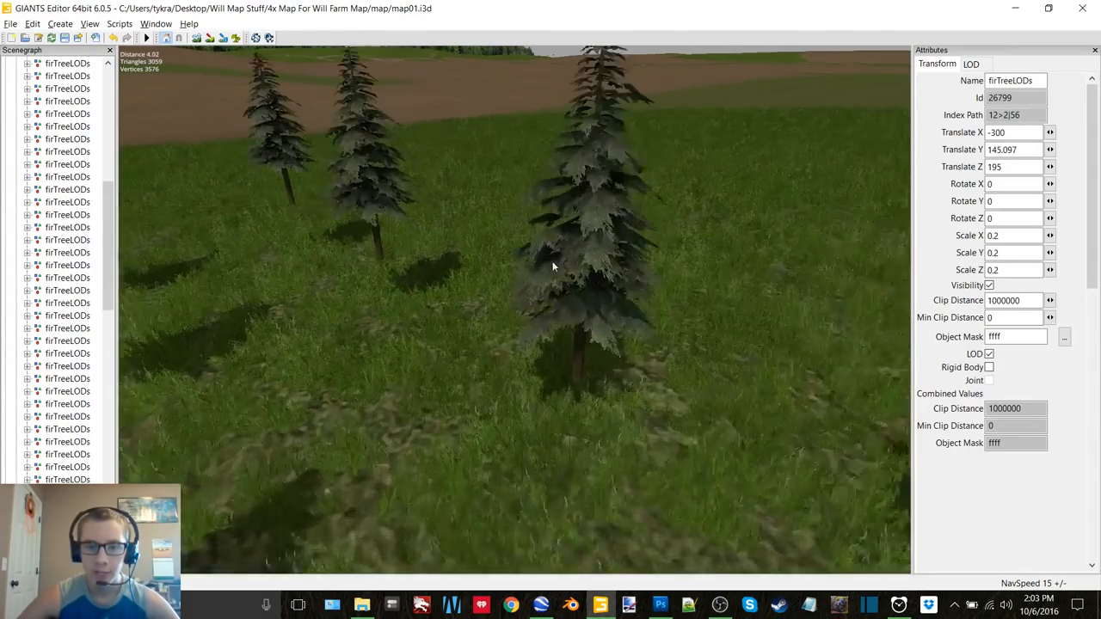
left_click(564, 258)
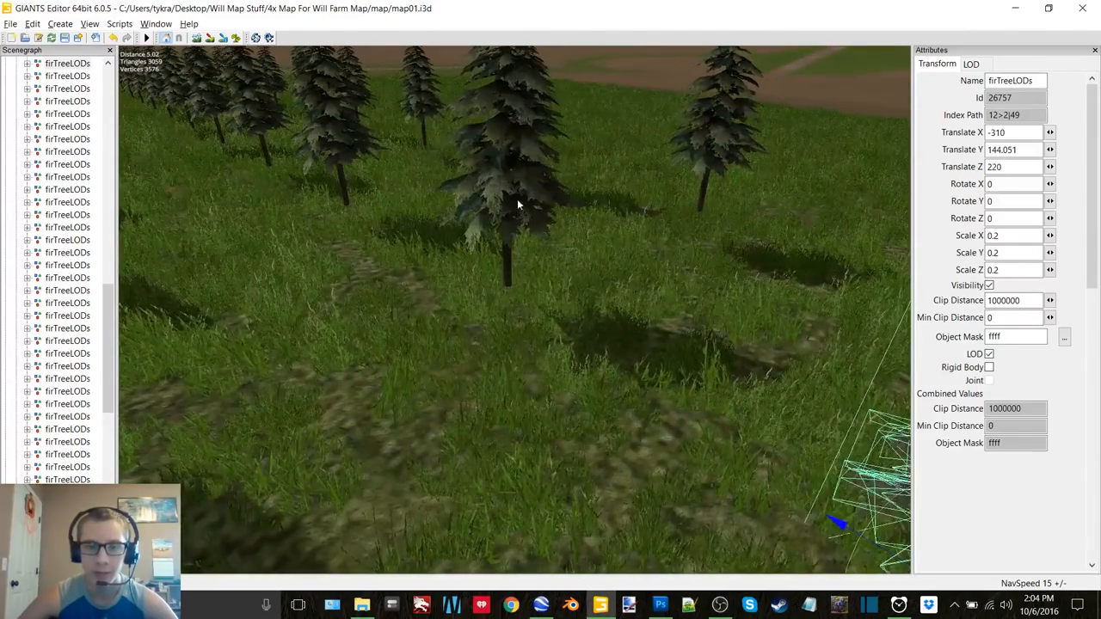
left_click(508, 197)
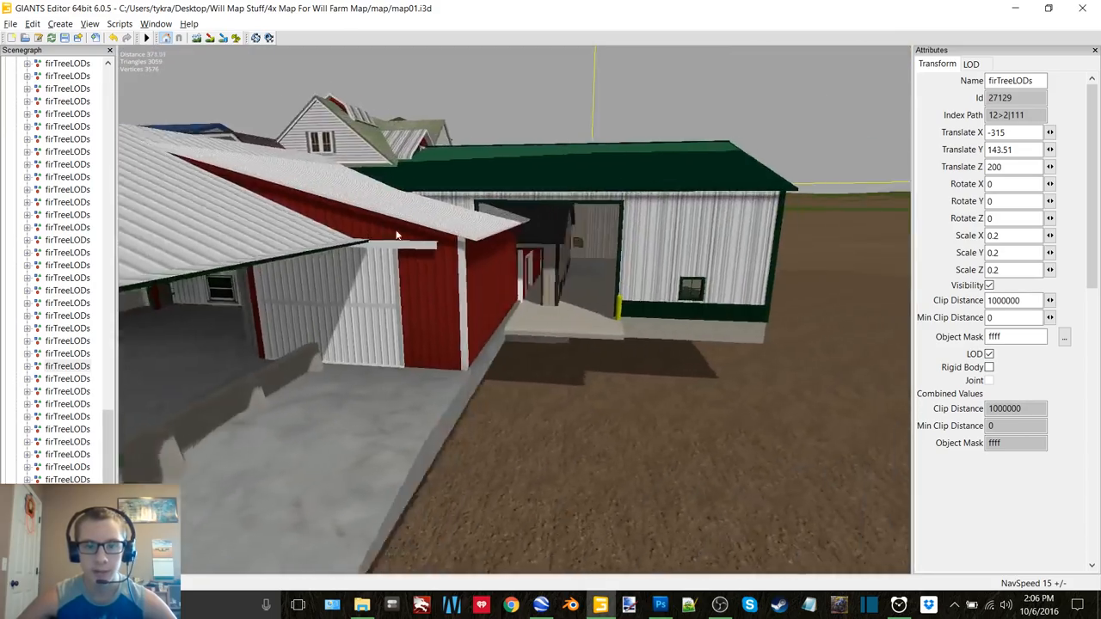
Step: Fly the view in toward the sheds and back over the fir plantation
left_click_drag(395, 234, 378, 359)
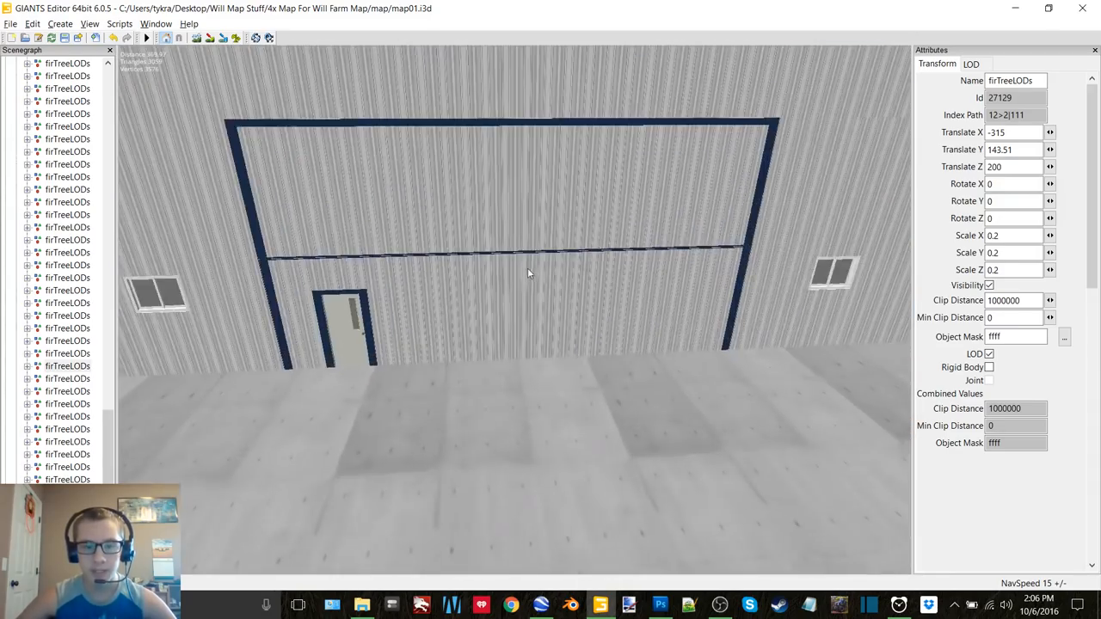
left_click_drag(528, 272, 338, 162)
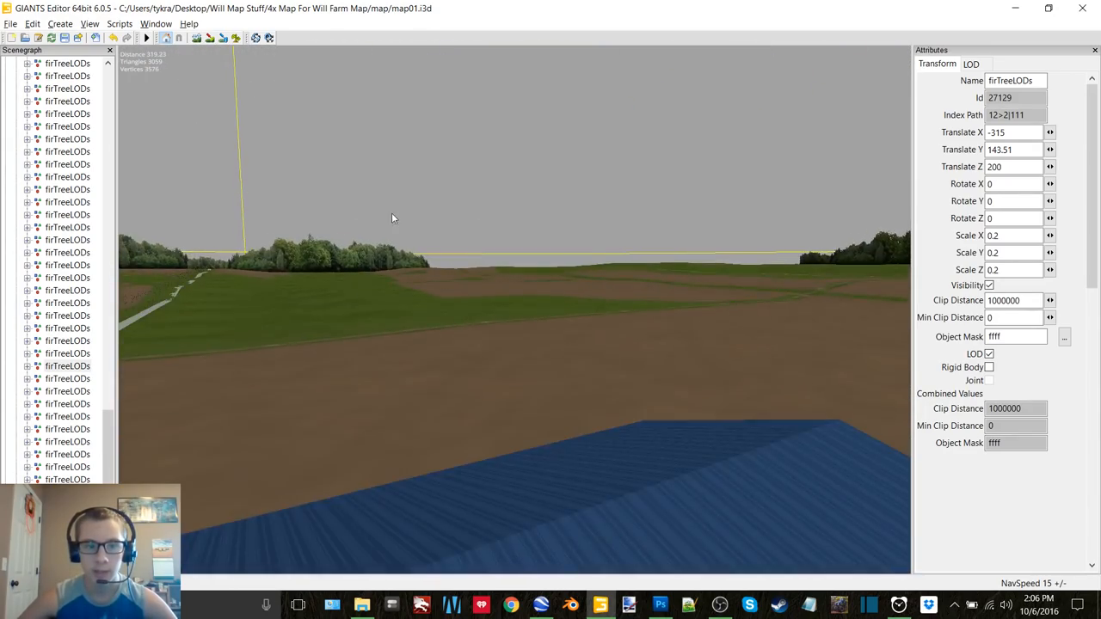
left_click_drag(392, 217, 650, 81)
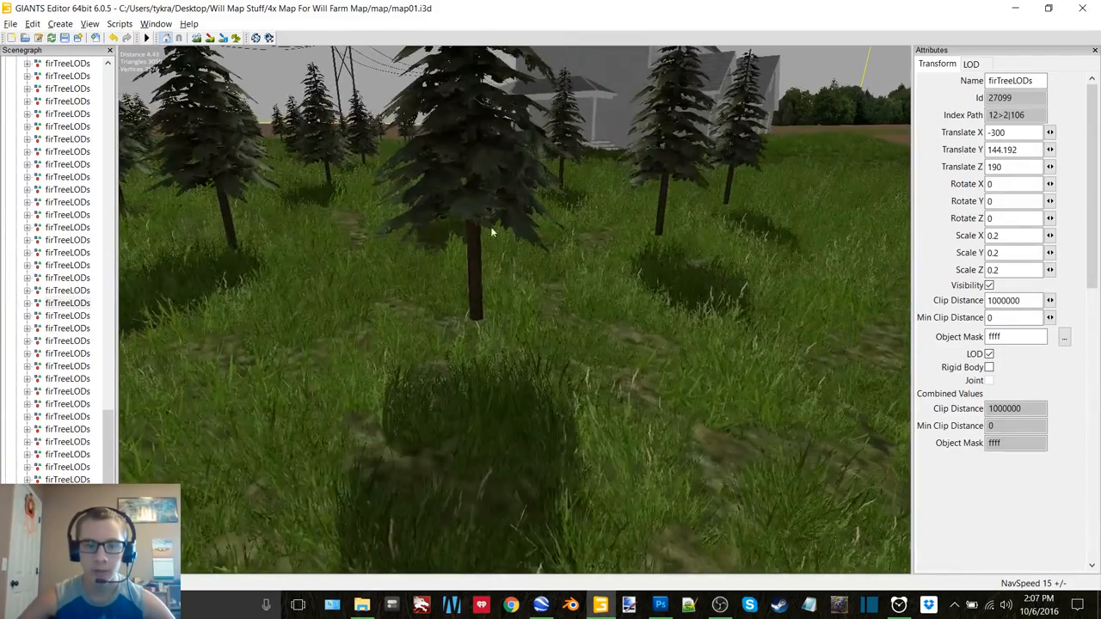
Step: Check the Translate positions of several fir trees in the stand beside the house
left_click(478, 241)
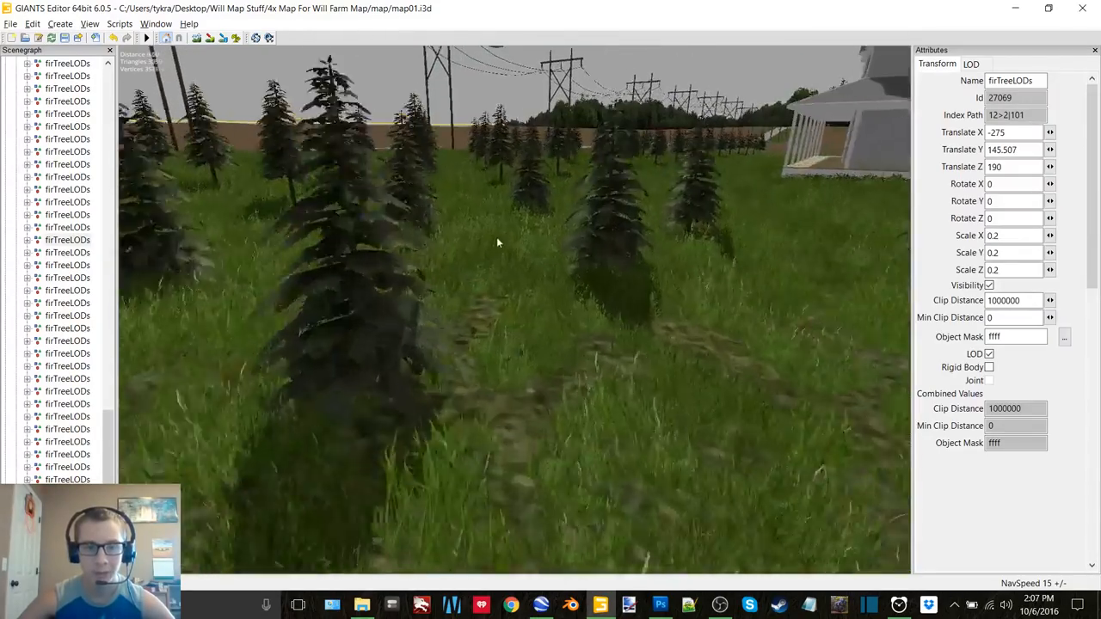
left_click(434, 271)
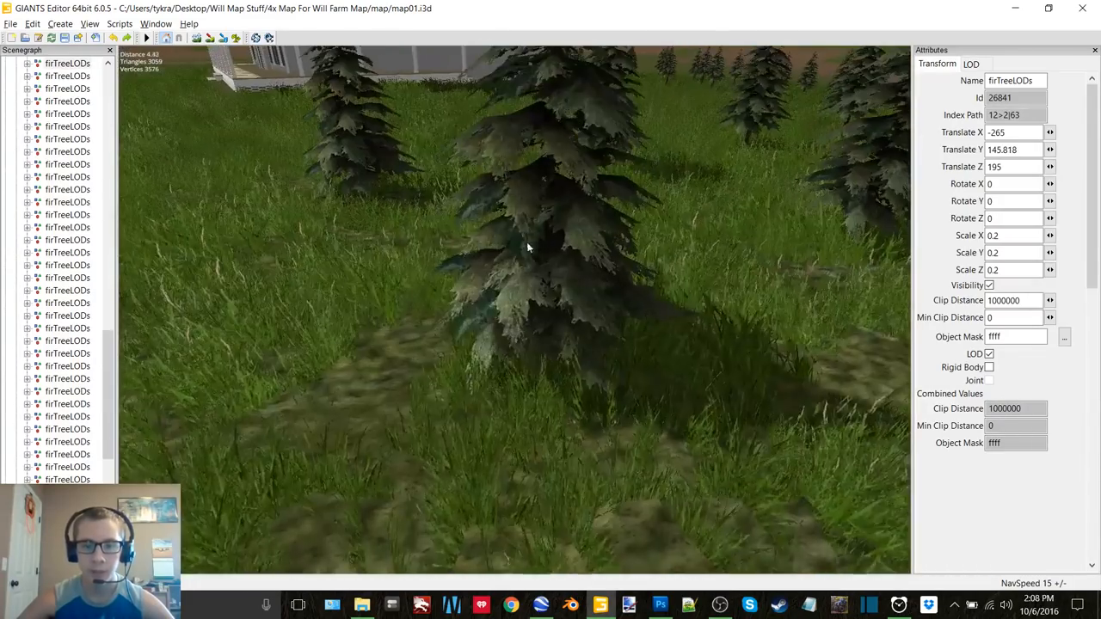
left_click(526, 246)
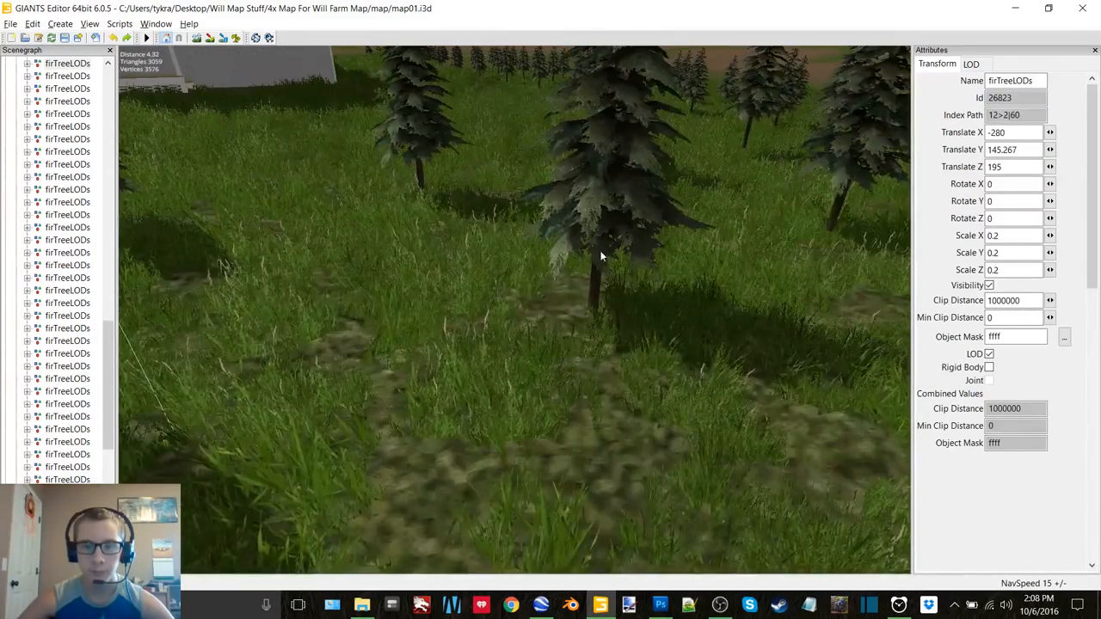
left_click(602, 255)
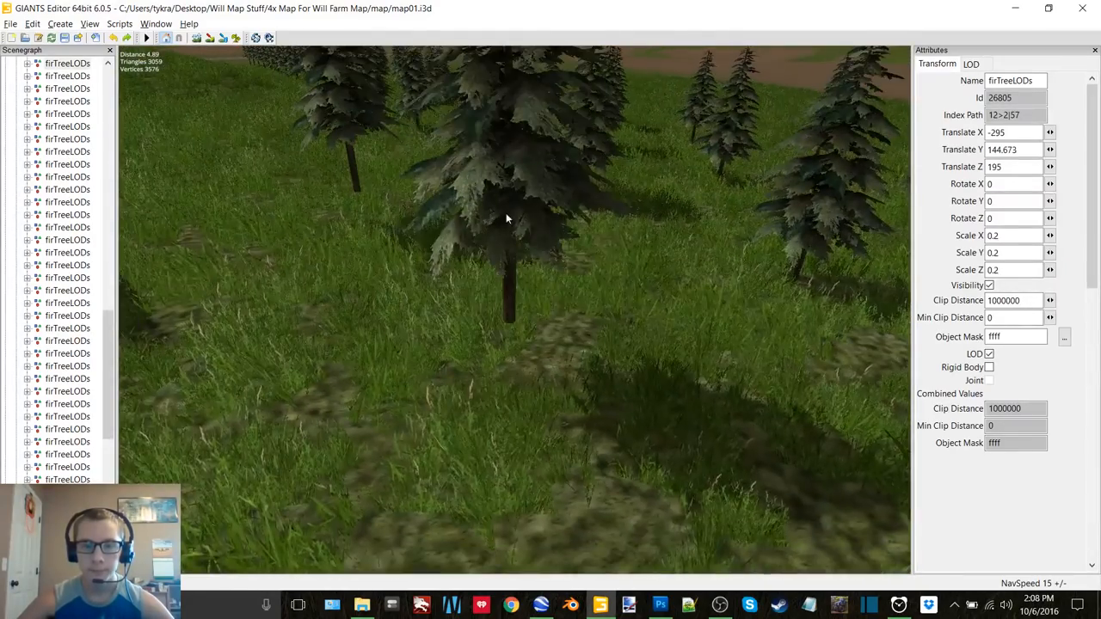
left_click(508, 220)
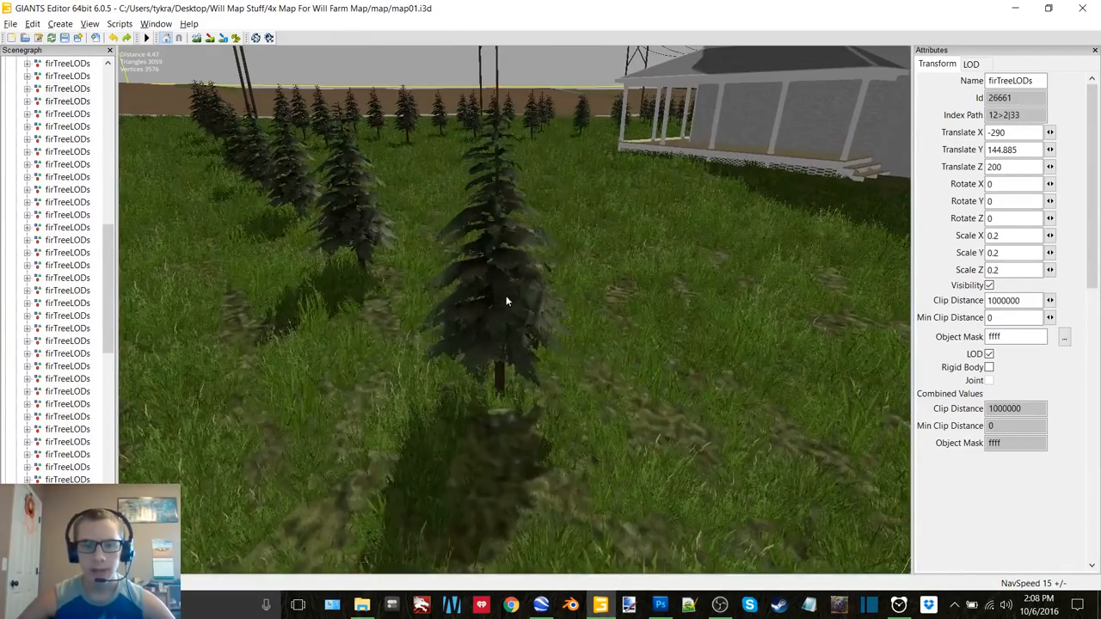
left_click(505, 301)
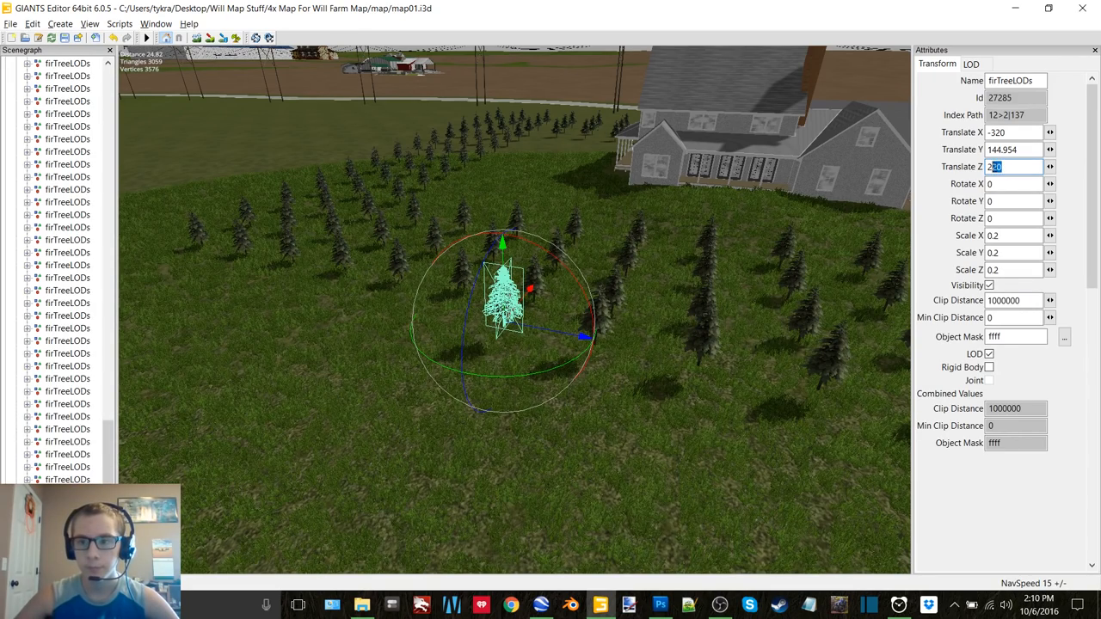
Step: Place fir copies at Translate values 215, -285, -255, 205, 215, 240 and 250 along the rows
type("215")
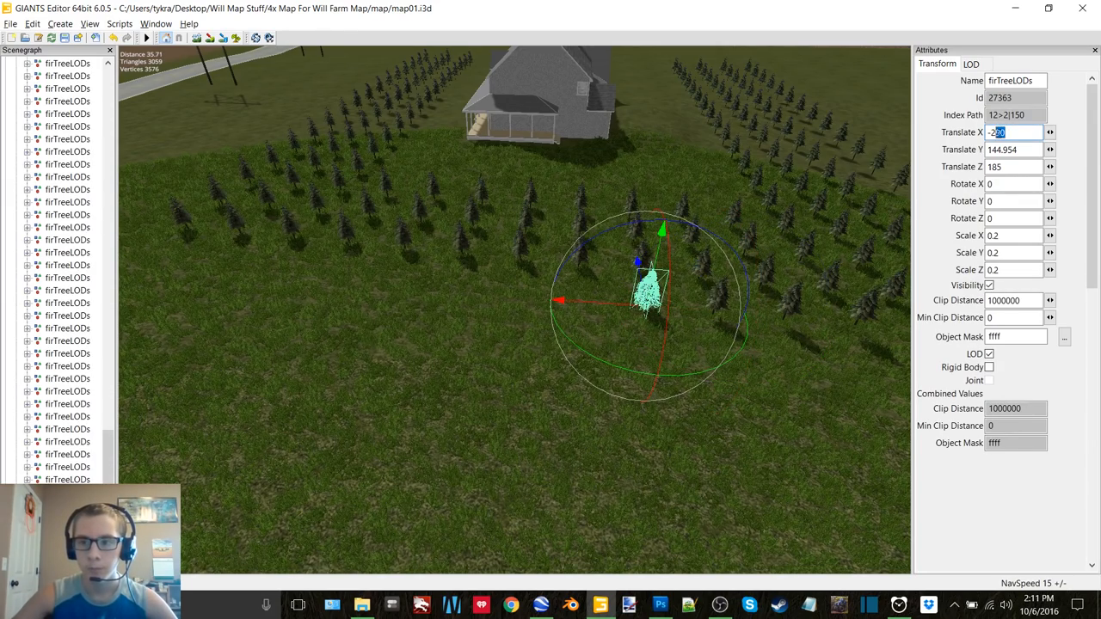
type("-285")
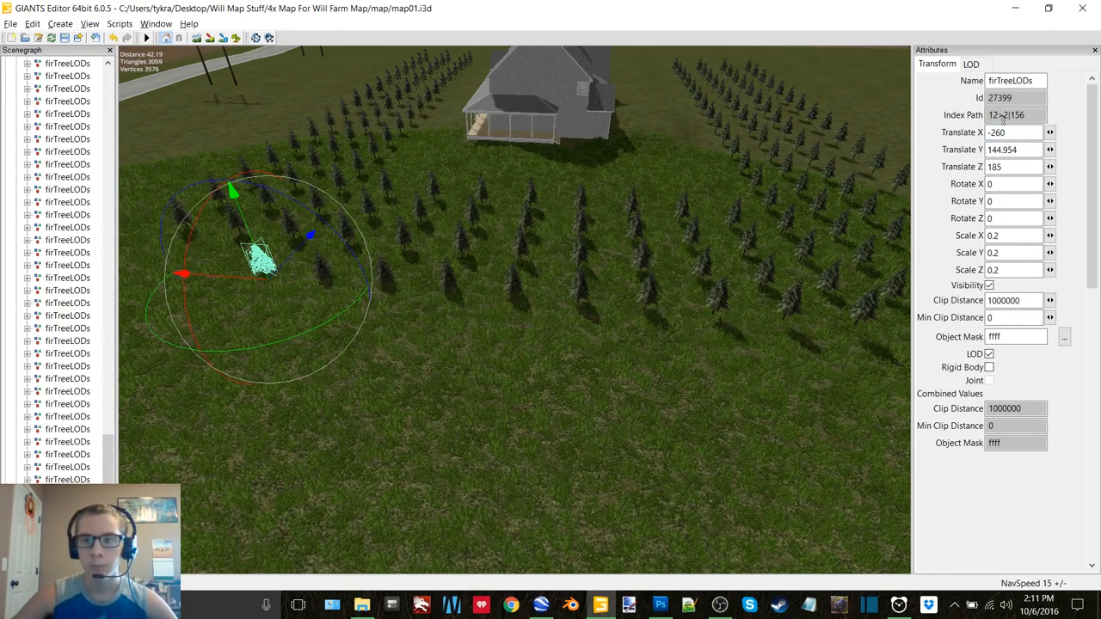
type("-255")
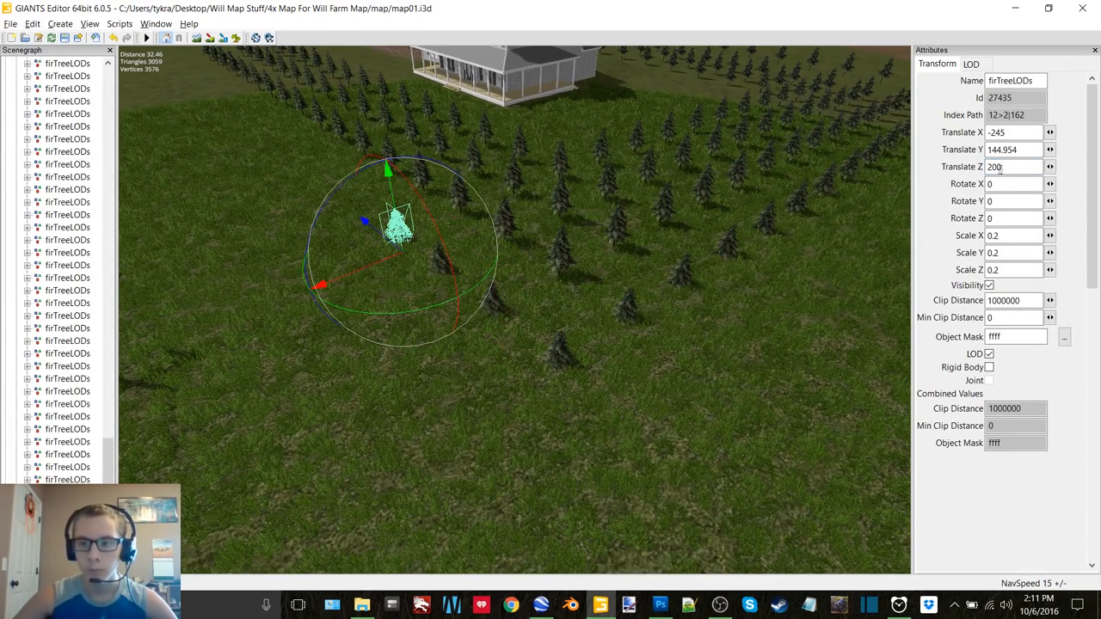
type("205")
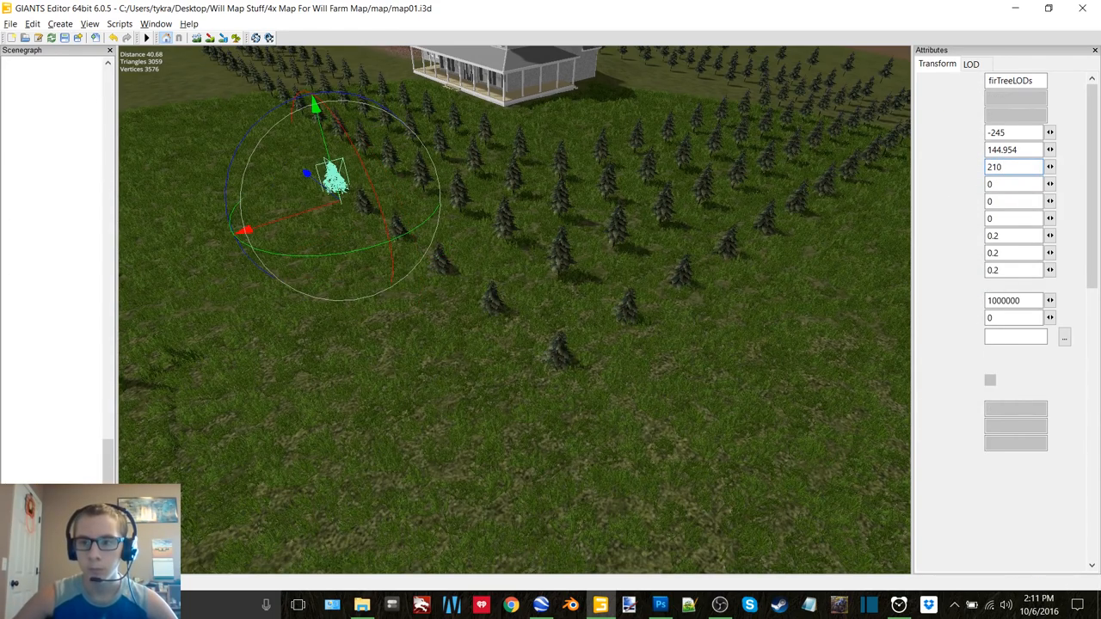
type("215")
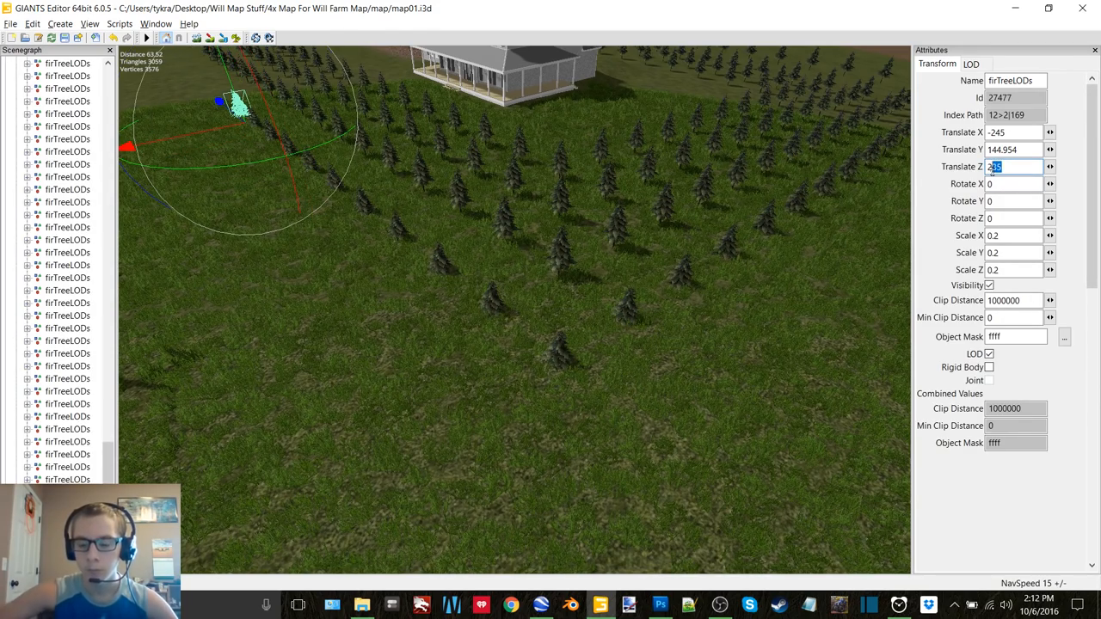
type("240")
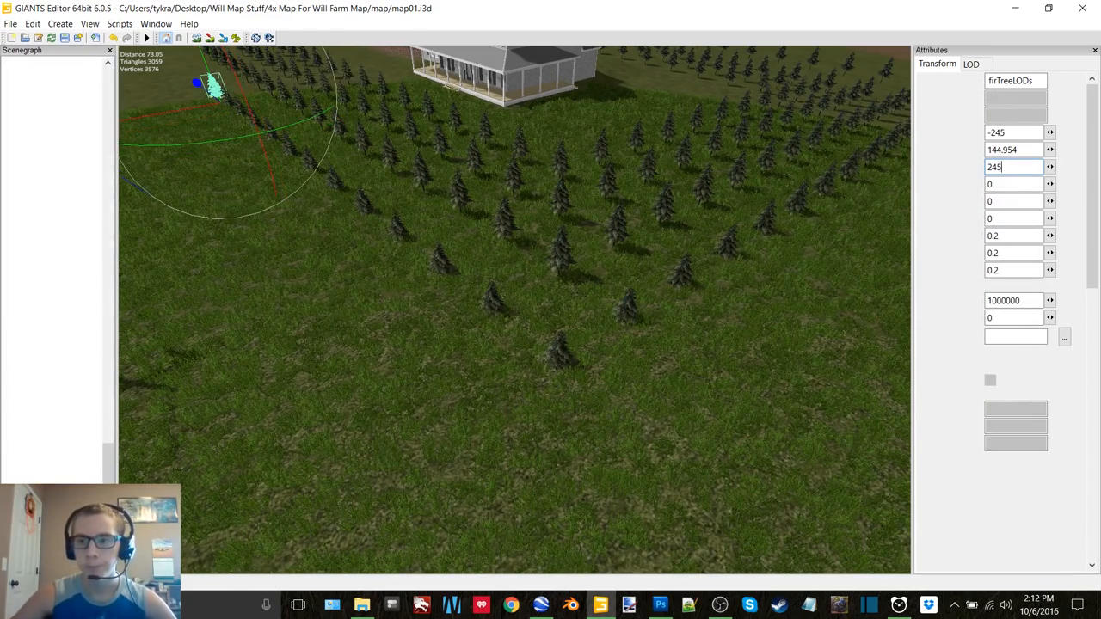
type("250")
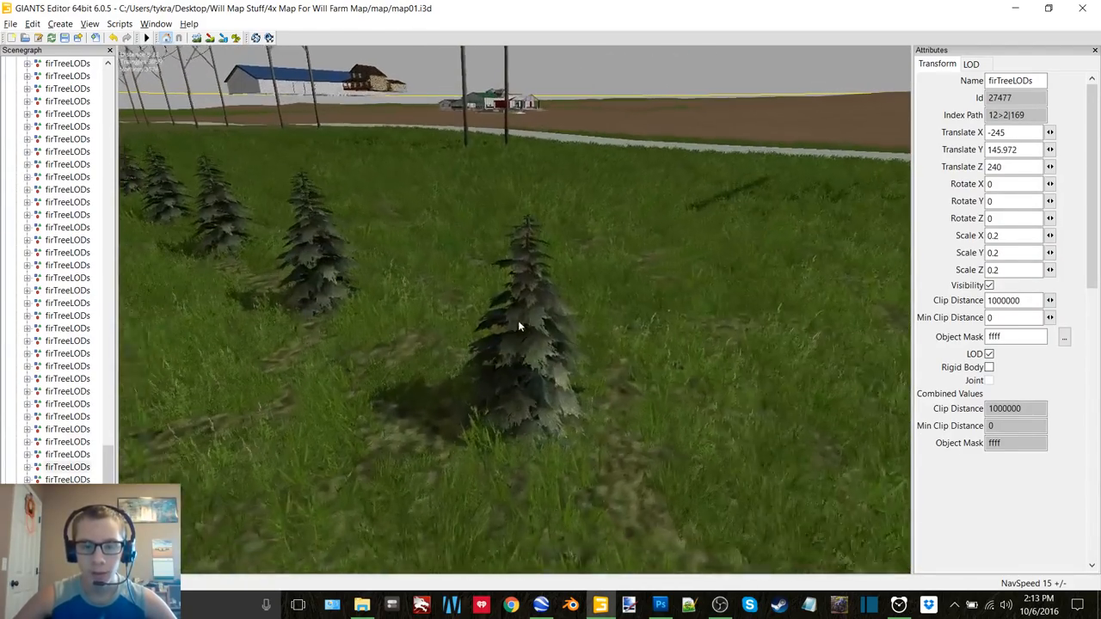
Step: Line up fir copies along Z 185, stepping westward toward X -315
left_click(519, 325)
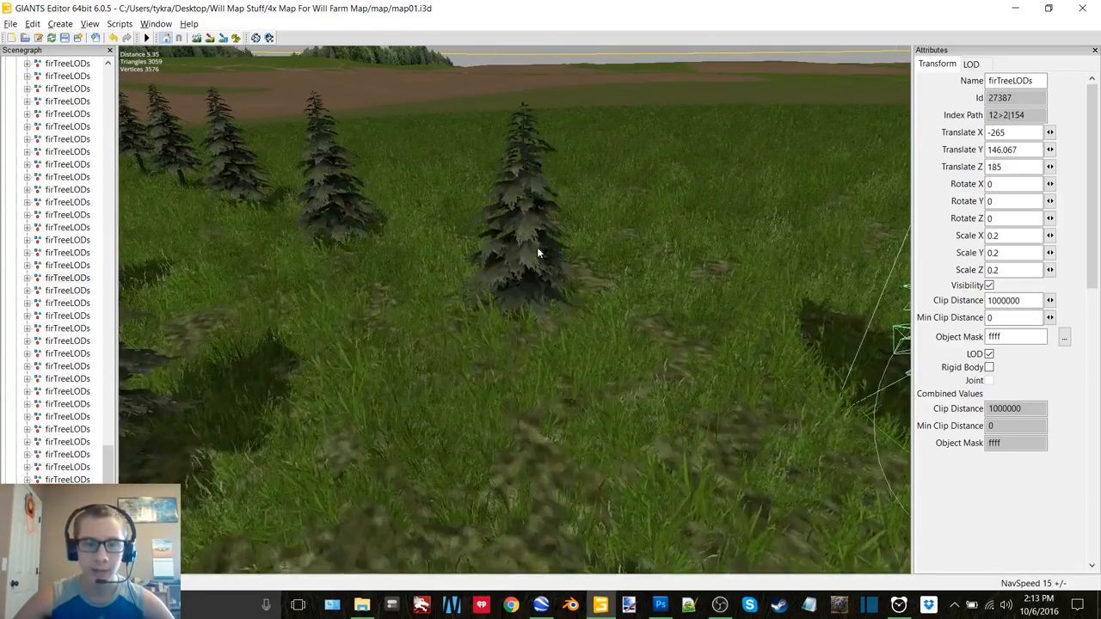
left_click(516, 232)
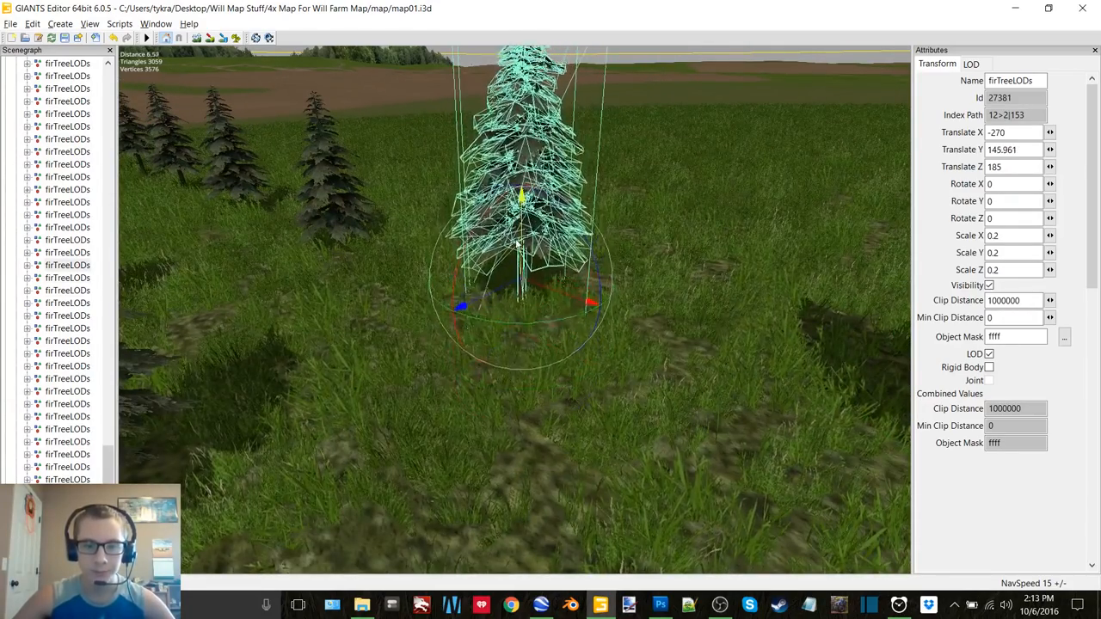
left_click_drag(516, 258, 490, 265)
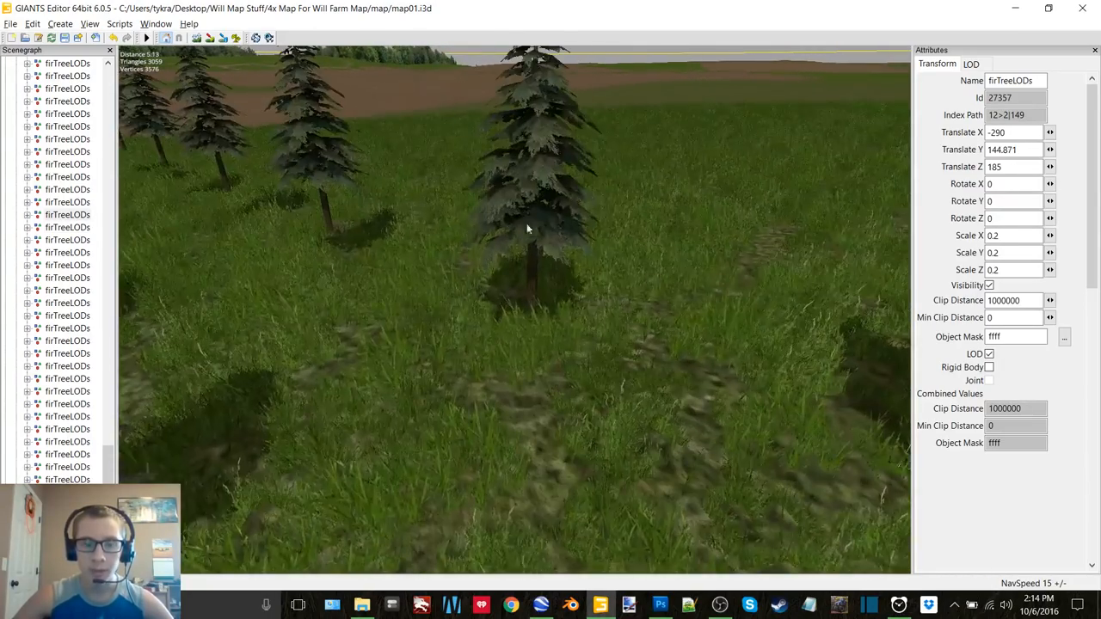
left_click(528, 227)
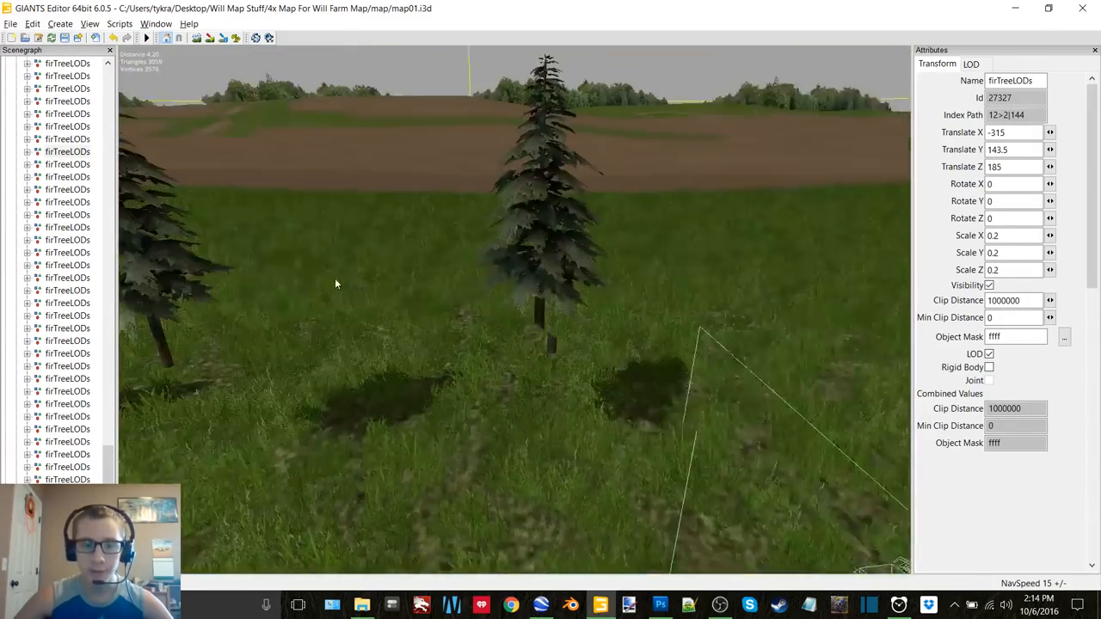
Step: Adjust the last fir tree to finish the tree rows
left_click(547, 258)
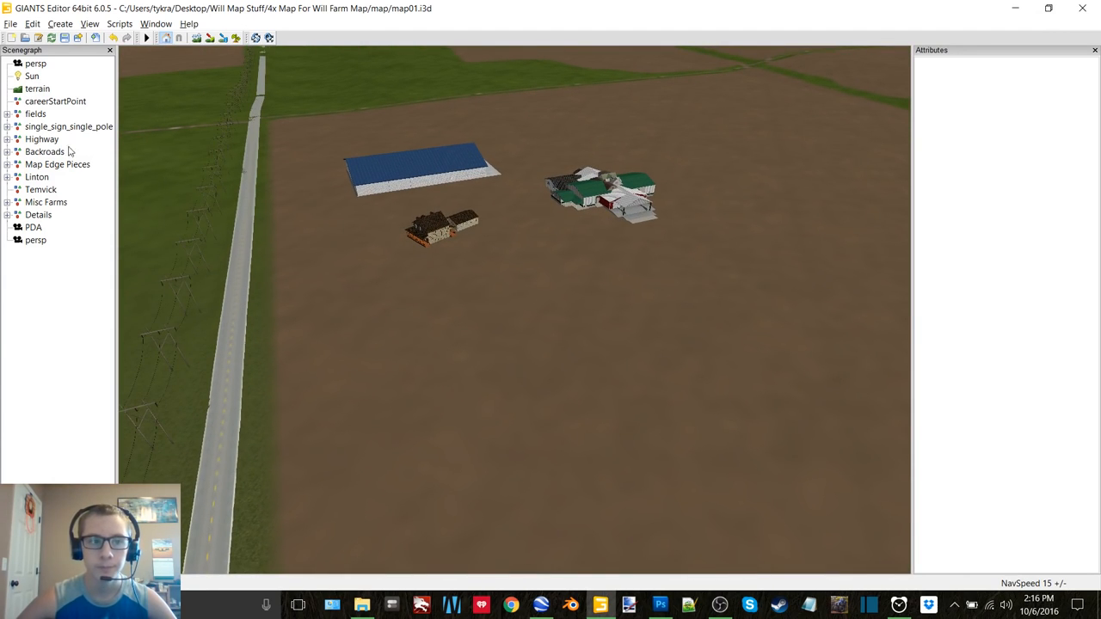
Step: Expand the Misc Farms group and select its shed002 building
left_click(41, 201)
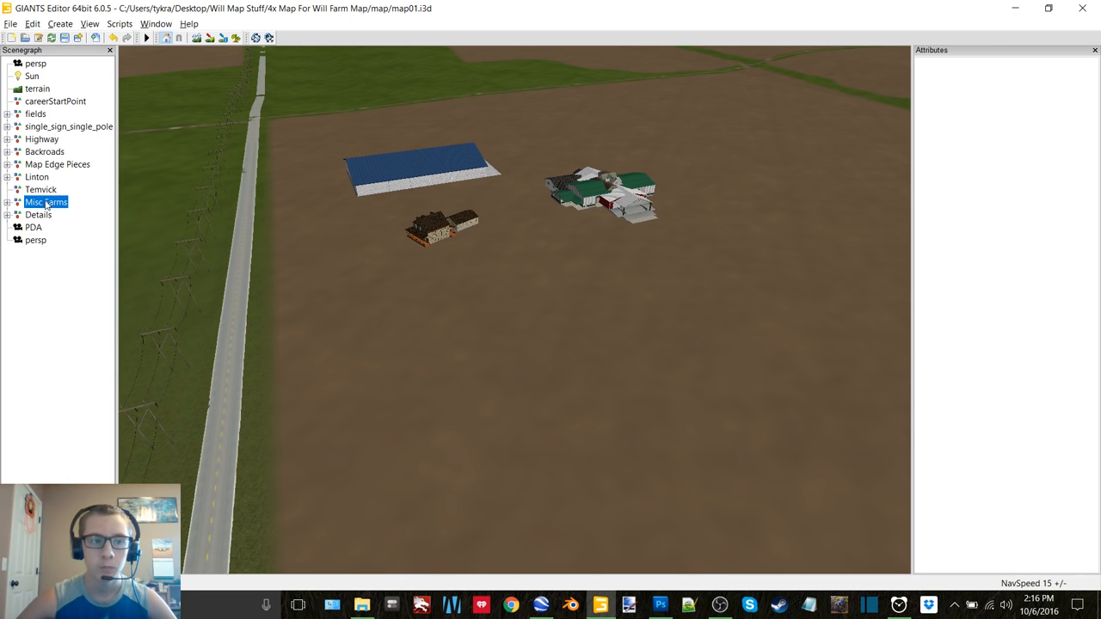
left_click(17, 201)
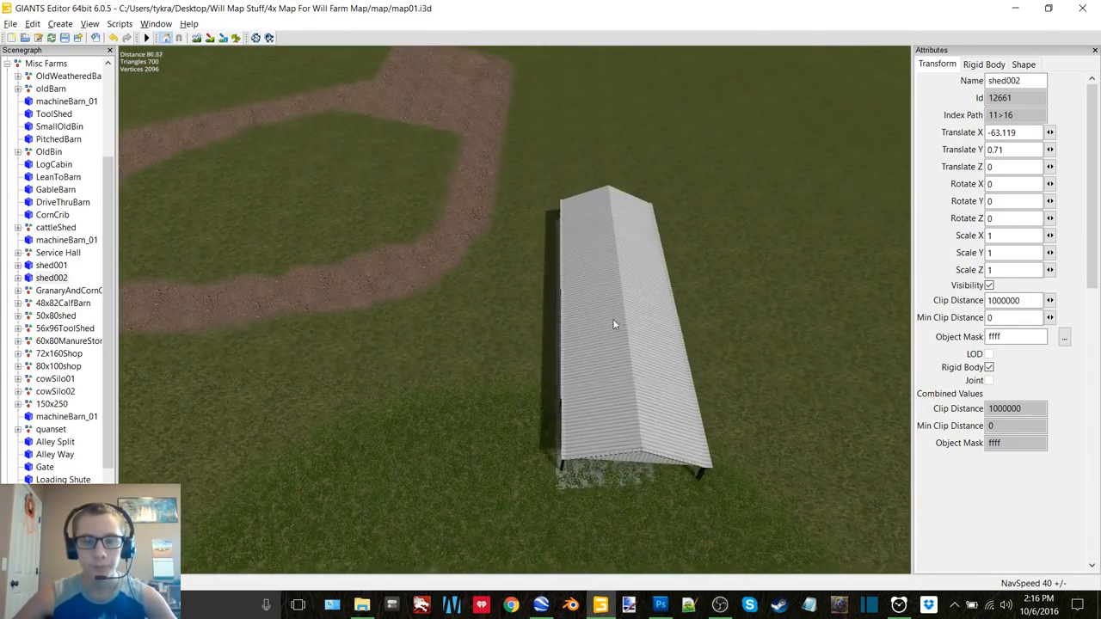
left_click(616, 324)
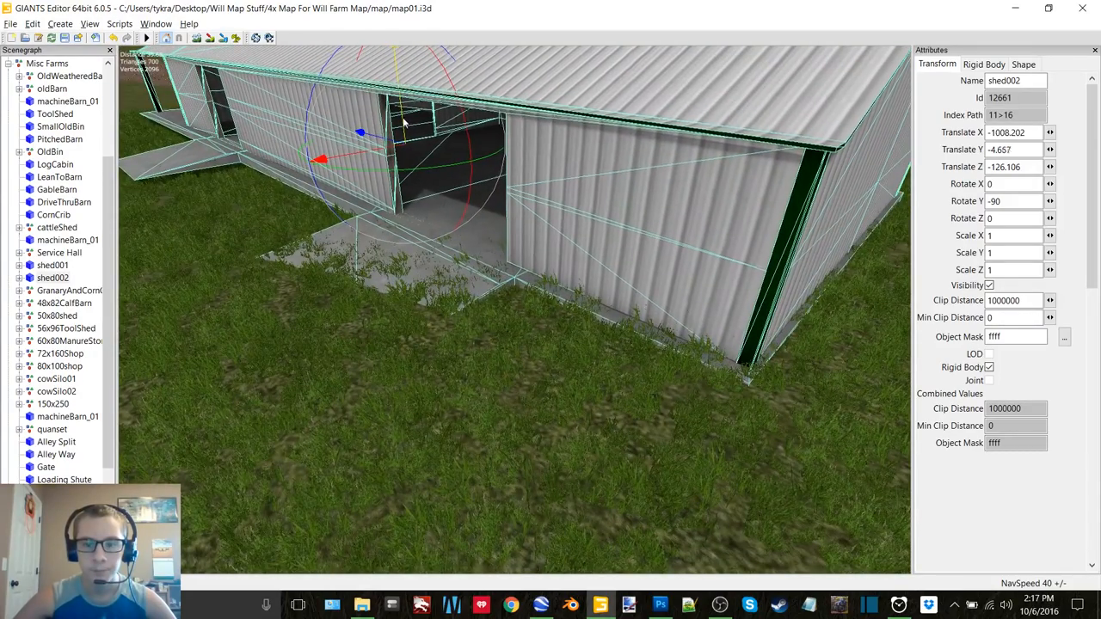
Step: Switch to the terrain sculpting brush with its mode set to replace
left_click(153, 24)
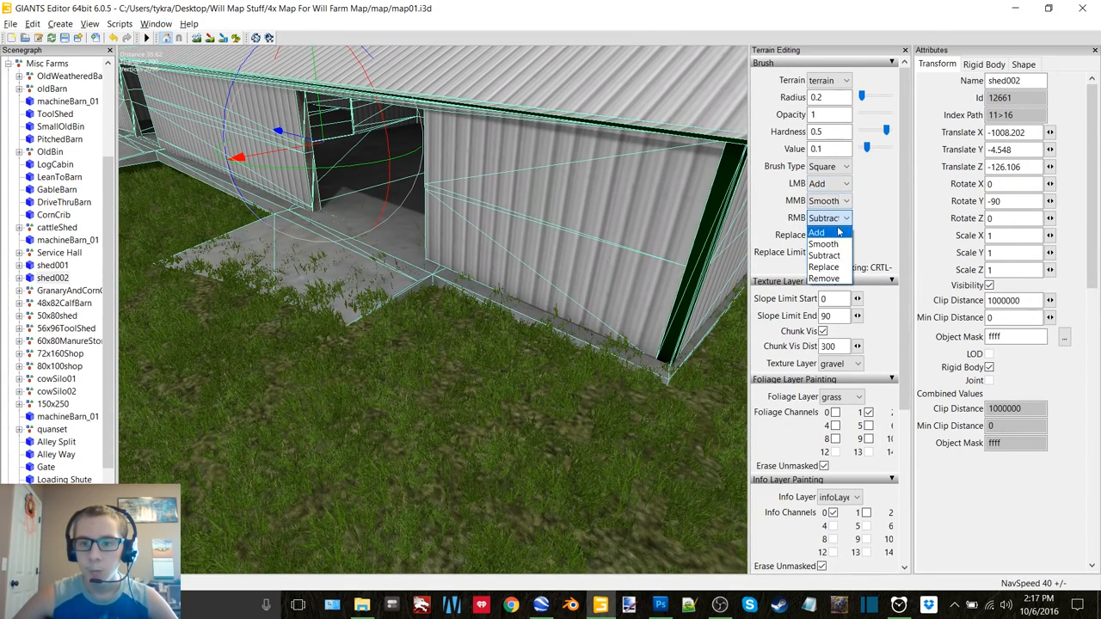
left_click(825, 267)
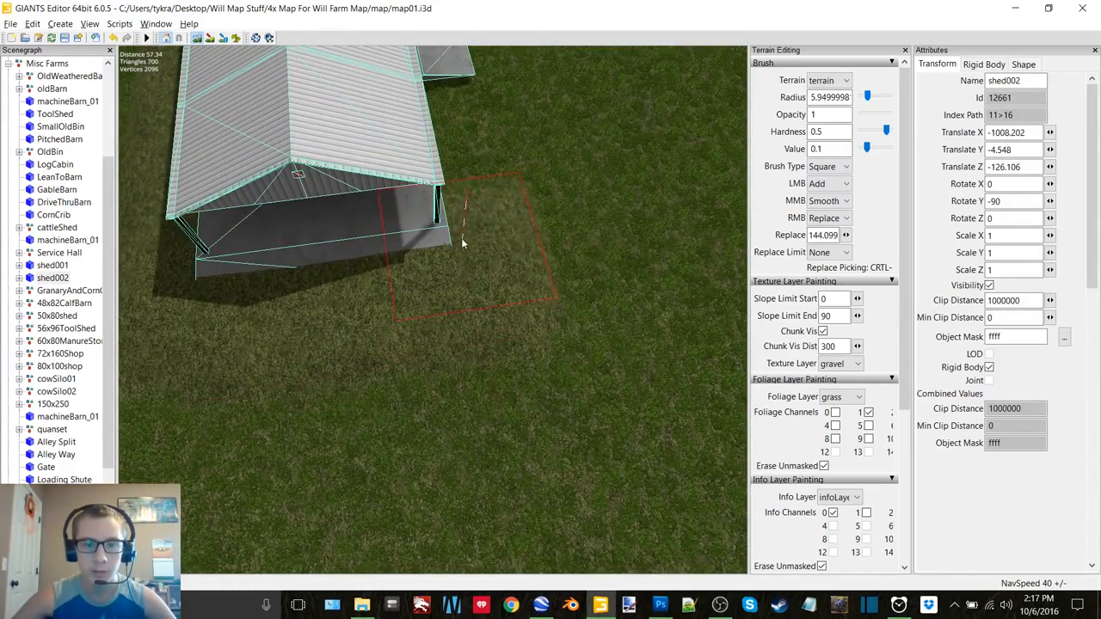
left_click_drag(463, 244, 399, 313)
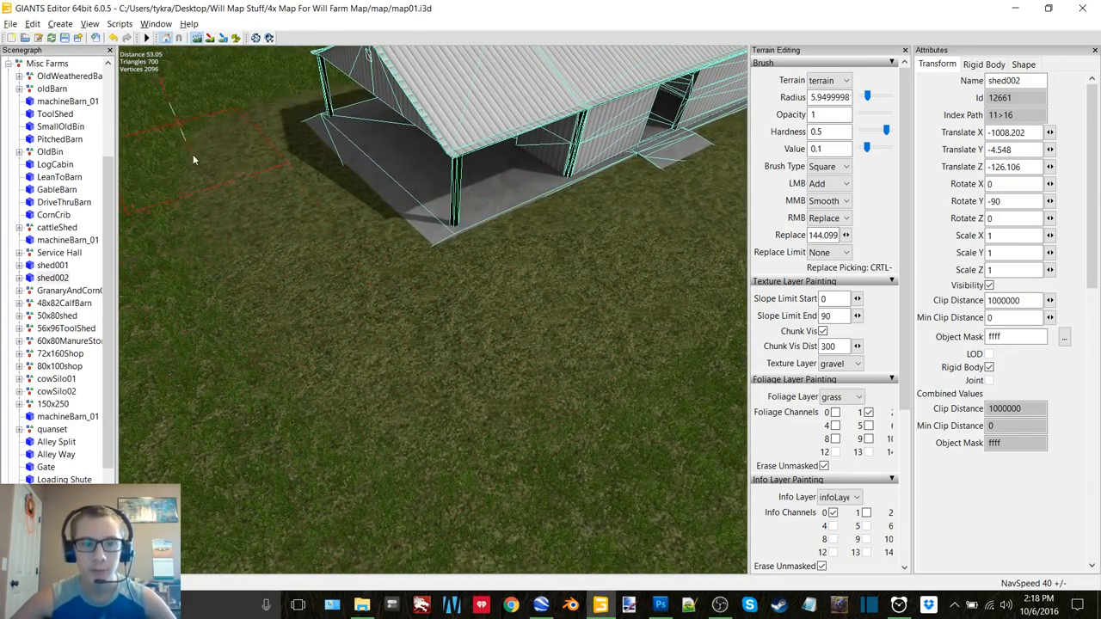
left_click_drag(192, 159, 439, 418)
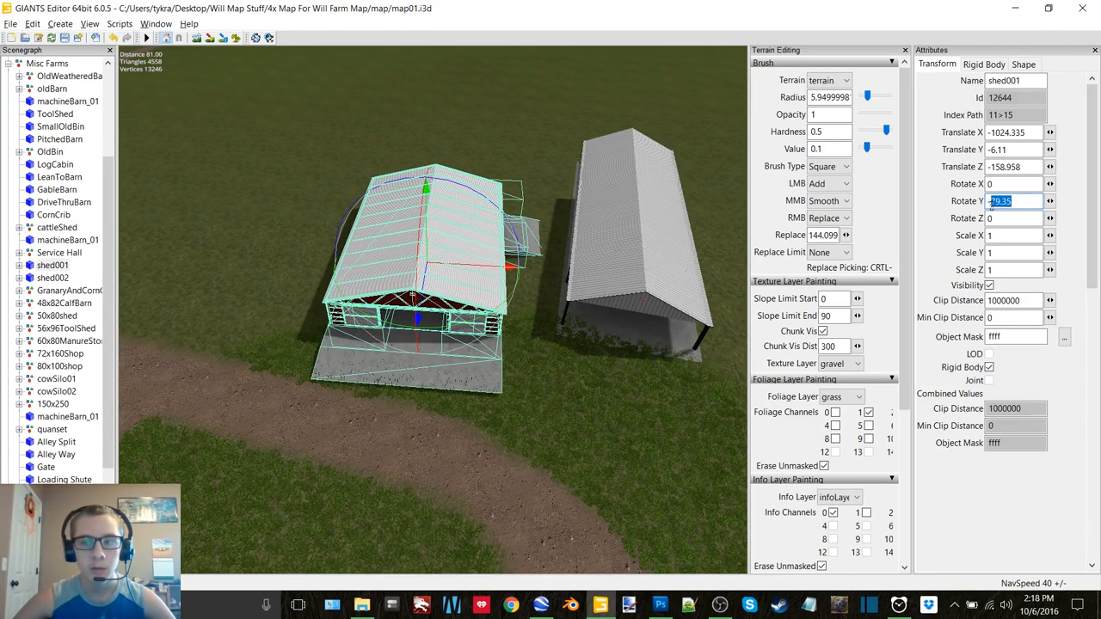
Step: Rotate shed001 to -90 degrees about its Y axis
type("-90")
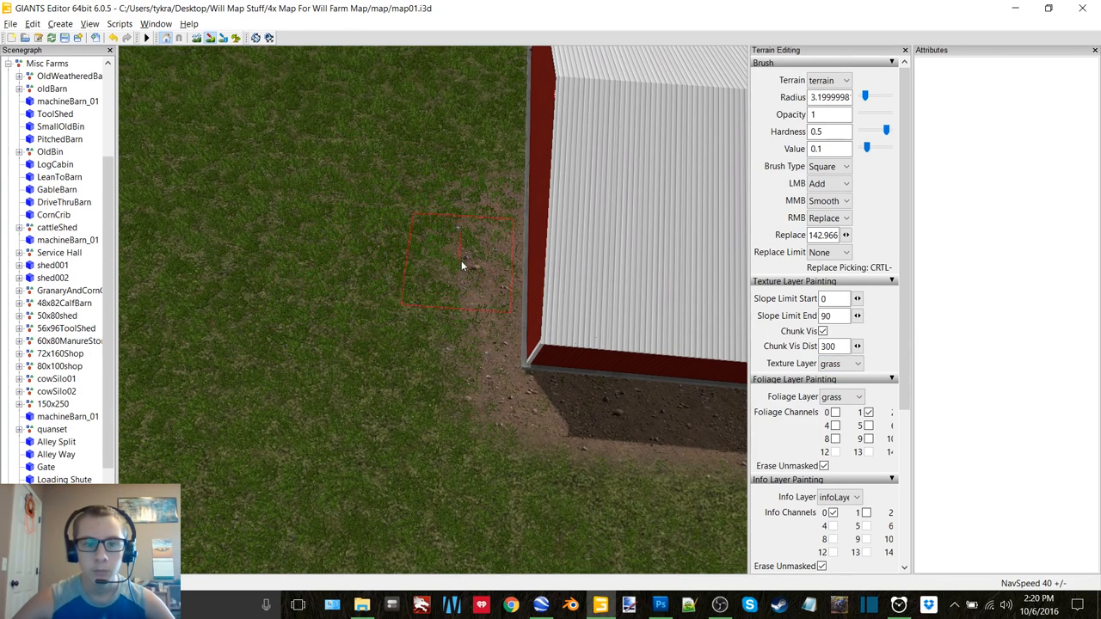
Step: Choose gravel as the texture layer and paint it beside the shed's corner
left_click(856, 363)
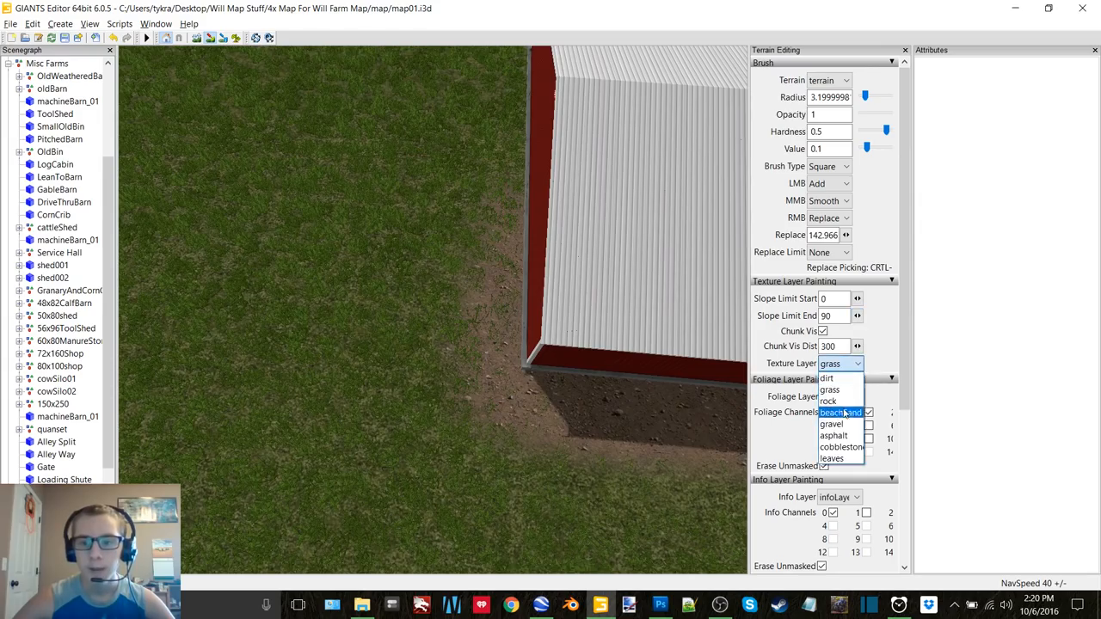
left_click(831, 423)
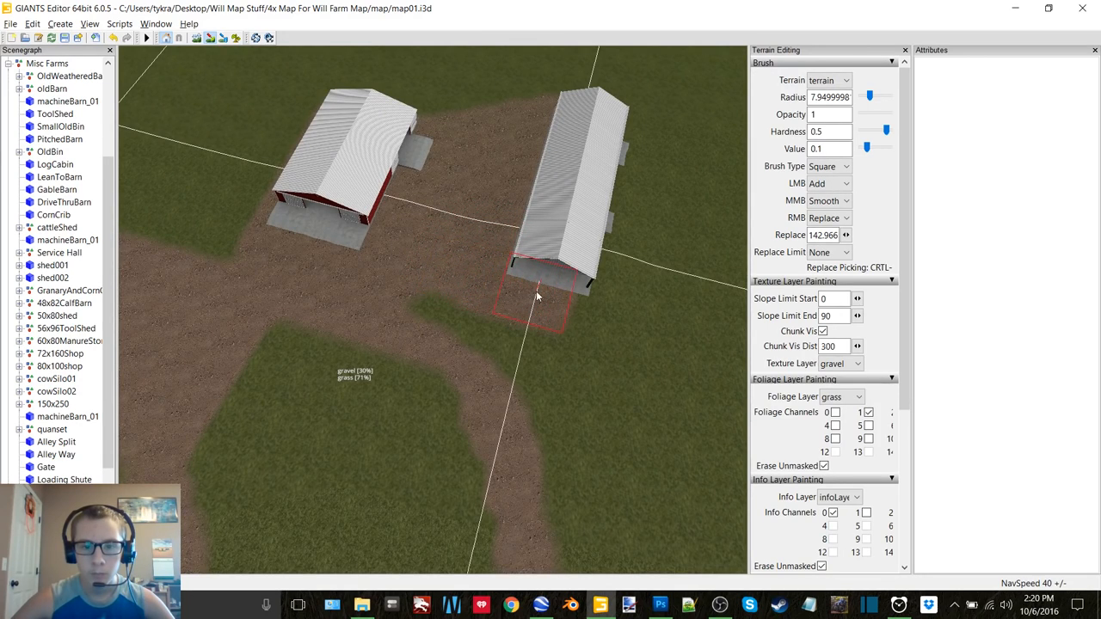
left_click(526, 369)
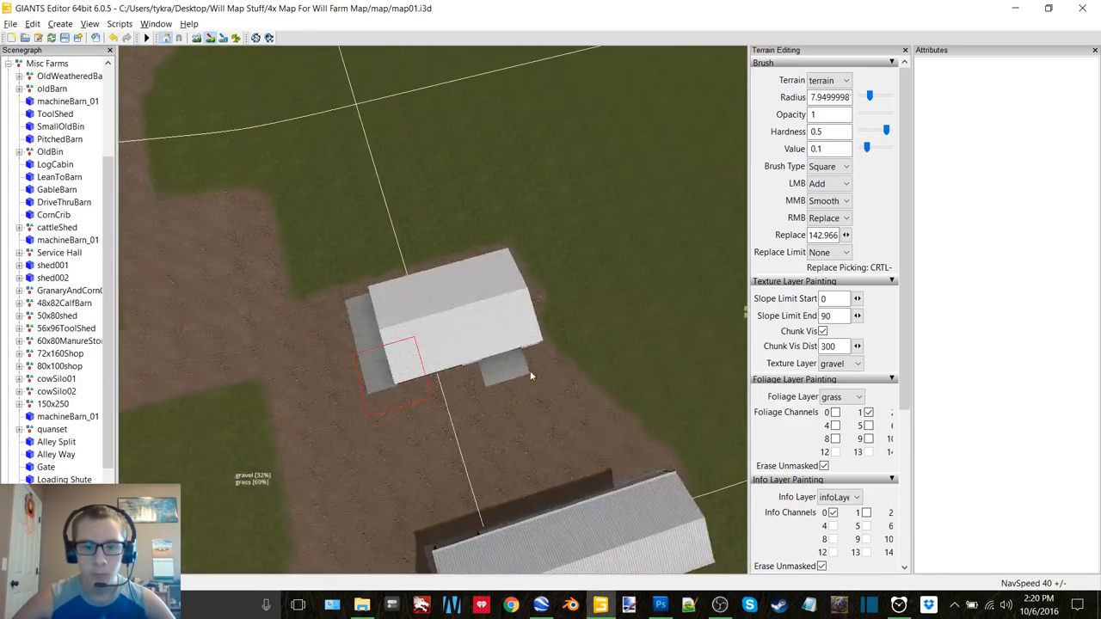
Step: Restore grass along the gravel yard's edge
left_click(839, 363)
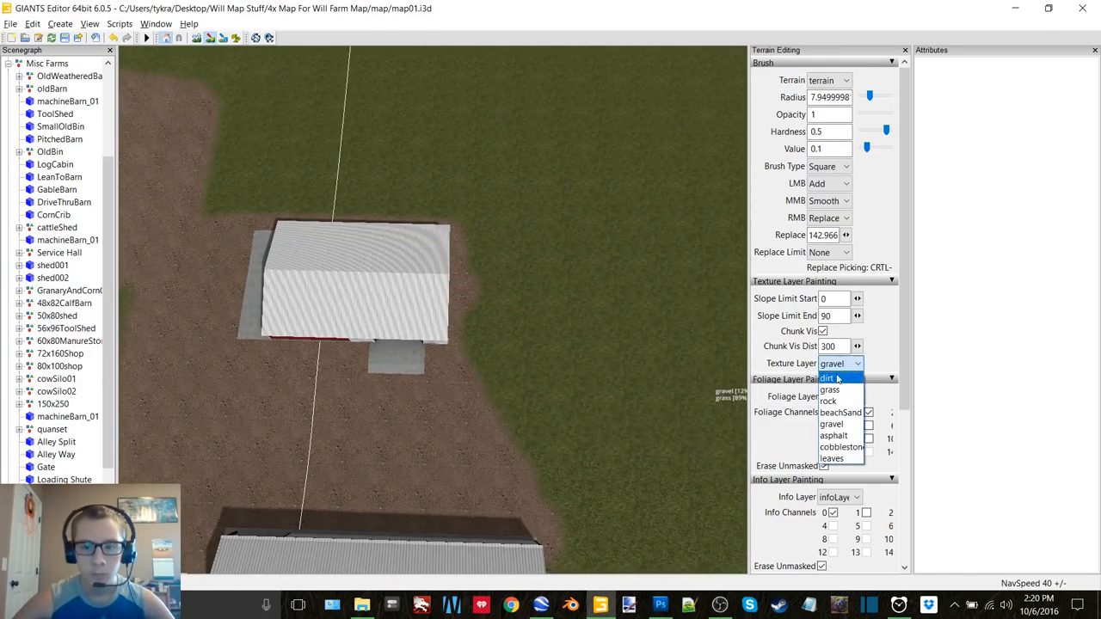
left_click(829, 388)
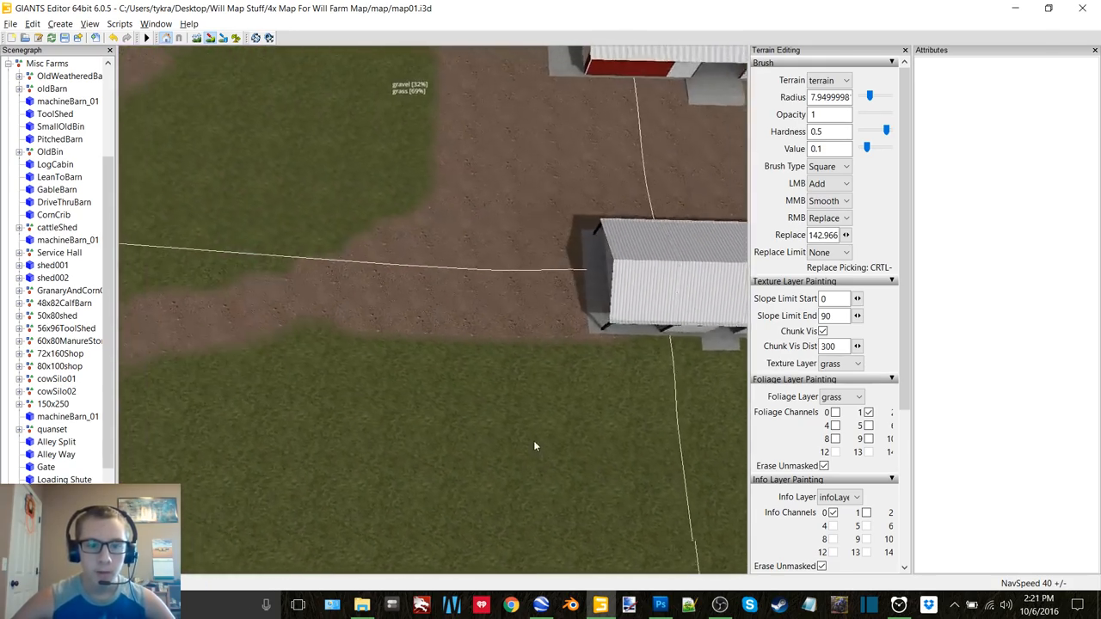
left_click(857, 363)
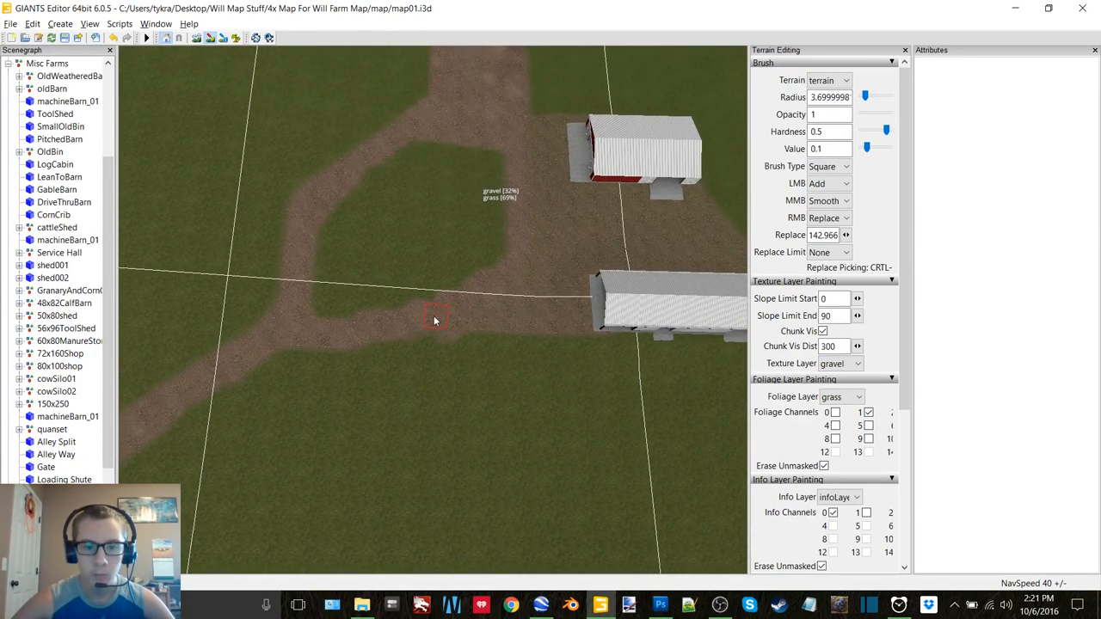
Step: Return to gravel and paint a patch along the long shed's front
left_click(850, 363)
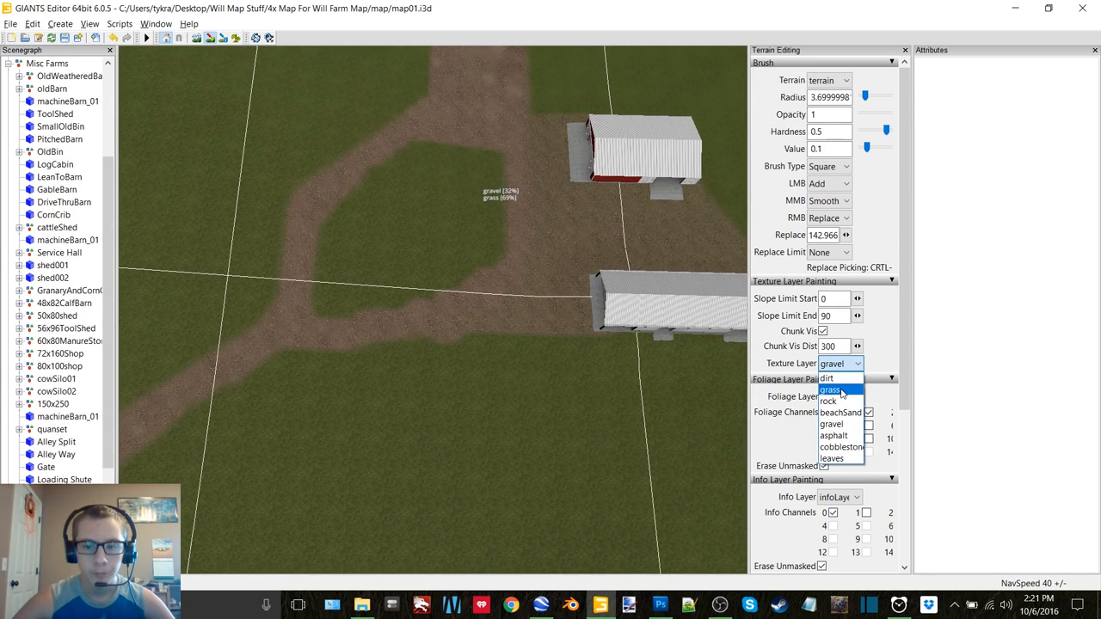
left_click(829, 389)
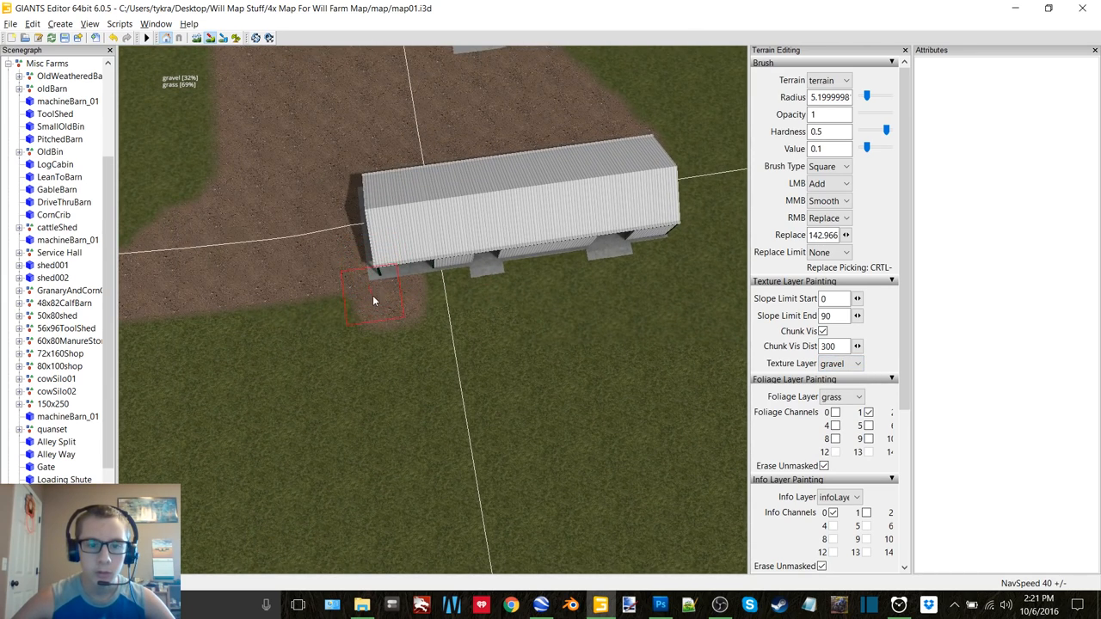
left_click(320, 344)
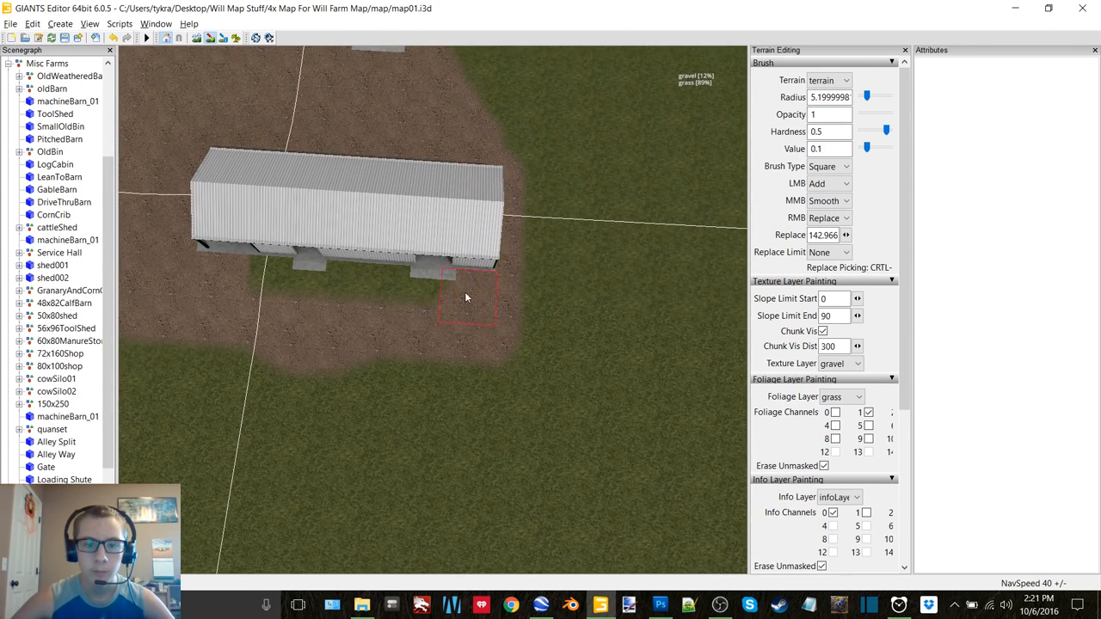
mouse_move(406, 217)
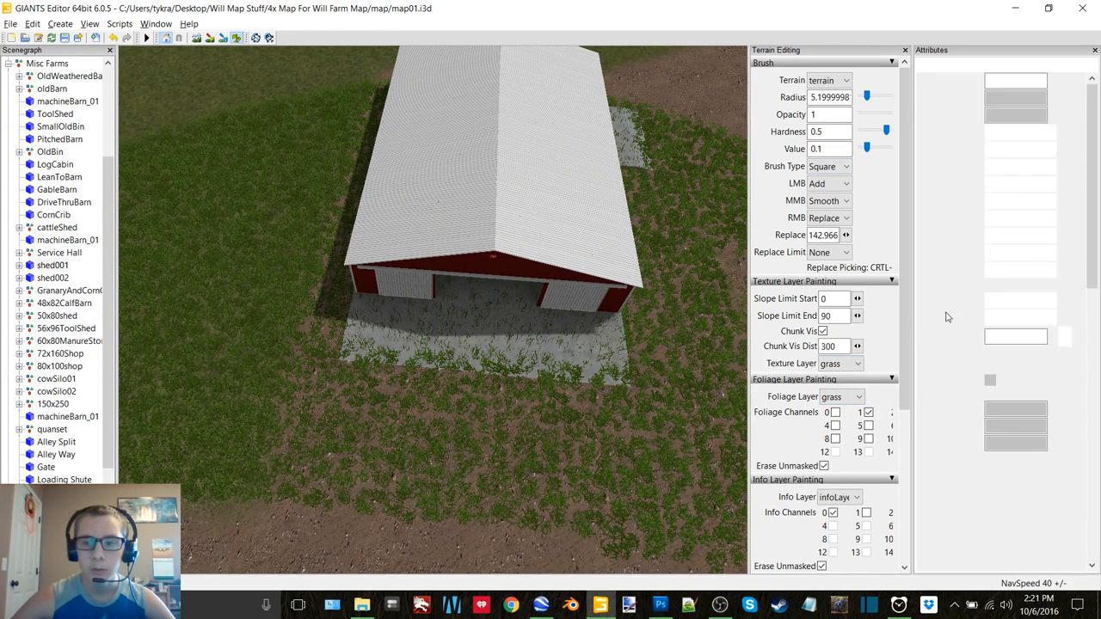
Step: Paint gravel over the remaining yard ground around shed001 and shed002
left_click(54, 279)
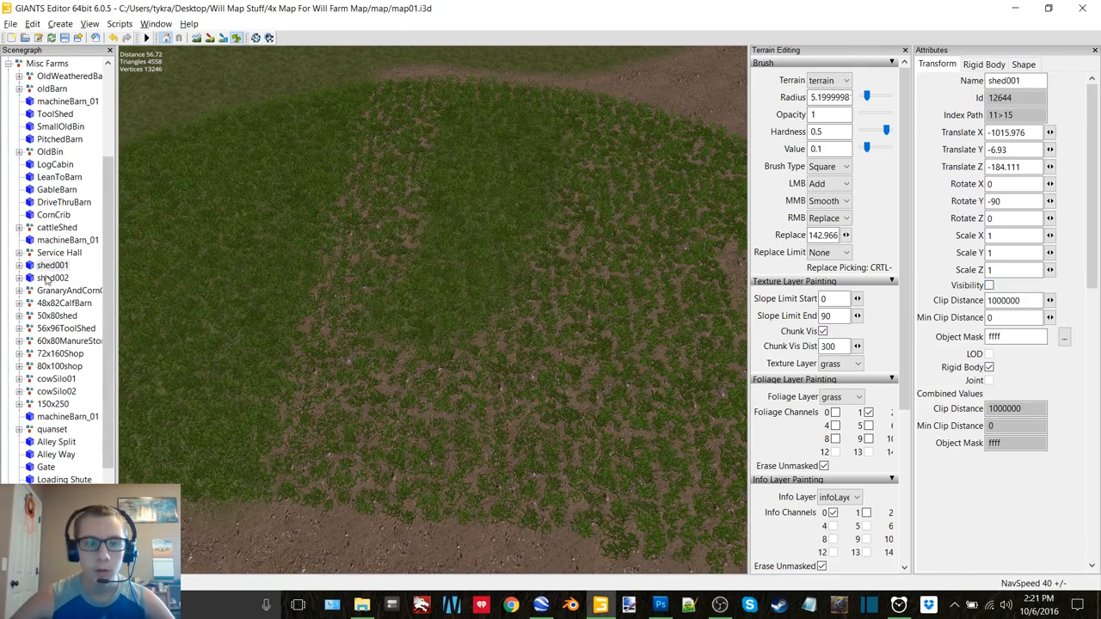
left_click(53, 279)
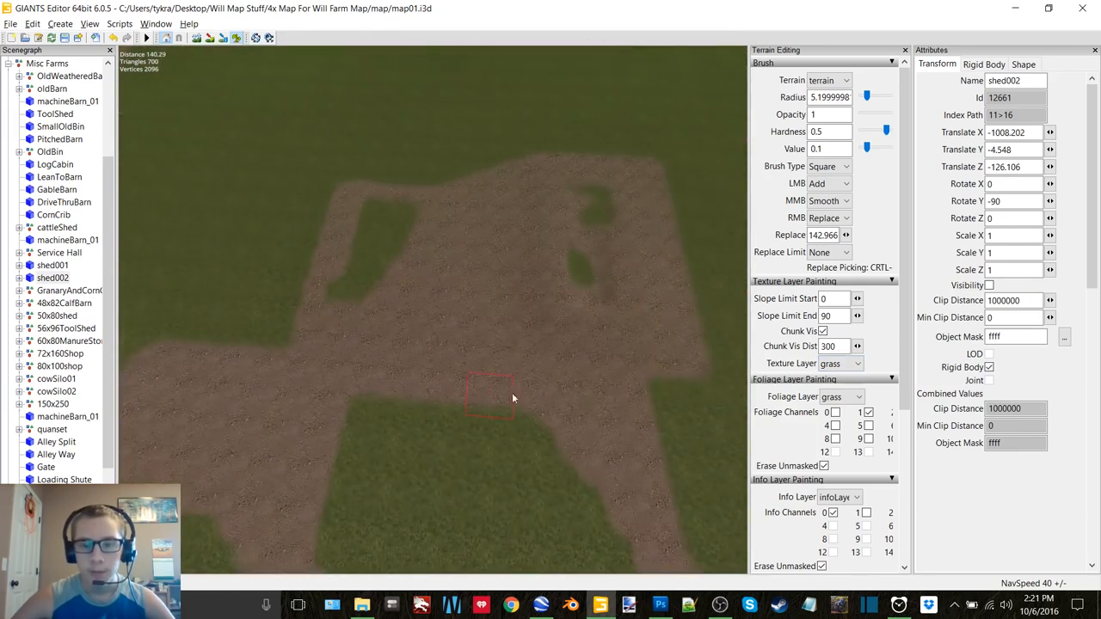
left_click(853, 362)
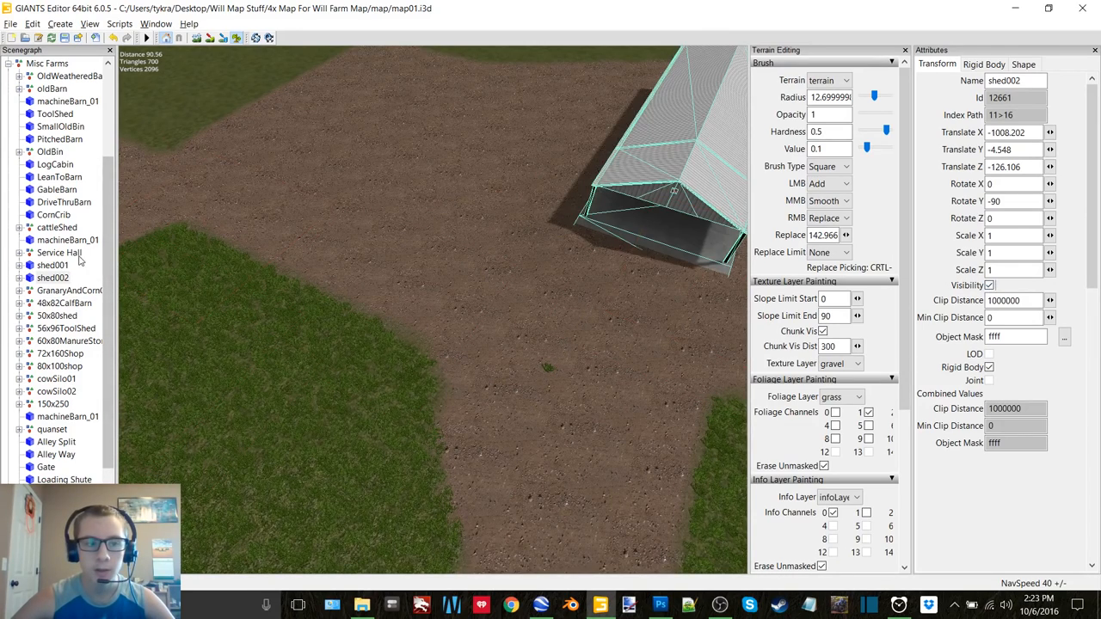
left_click(51, 264)
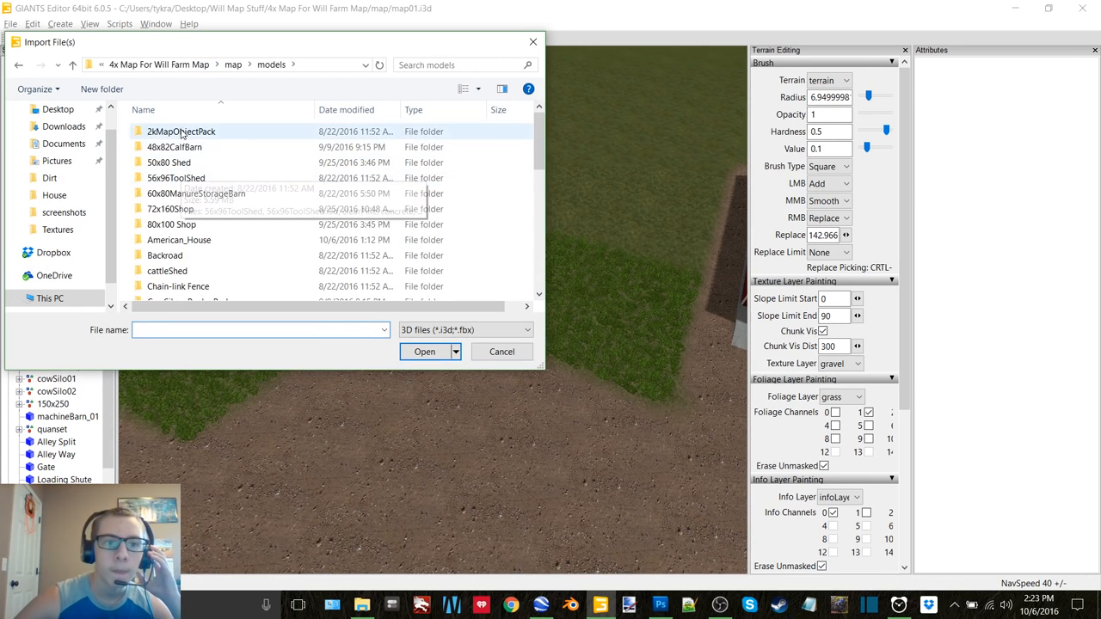
Step: Browse into the 2KMapObjectPack folder to import the silo model
double_click(181, 131)
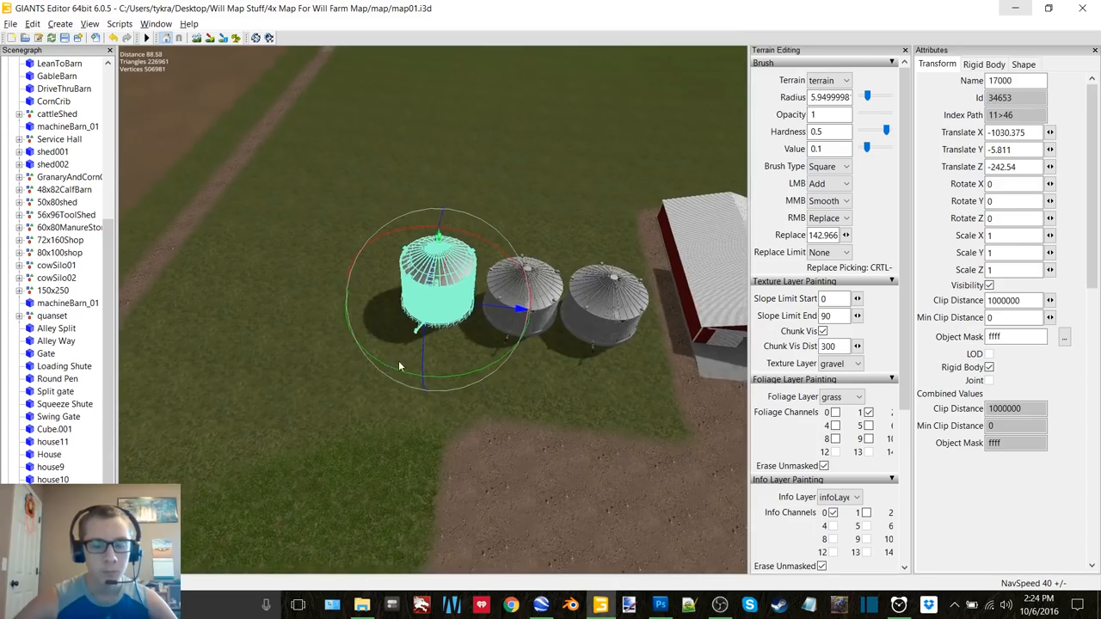
Step: Delete the extra silo, leaving two beside the shed with nothing selected
left_click(533, 606)
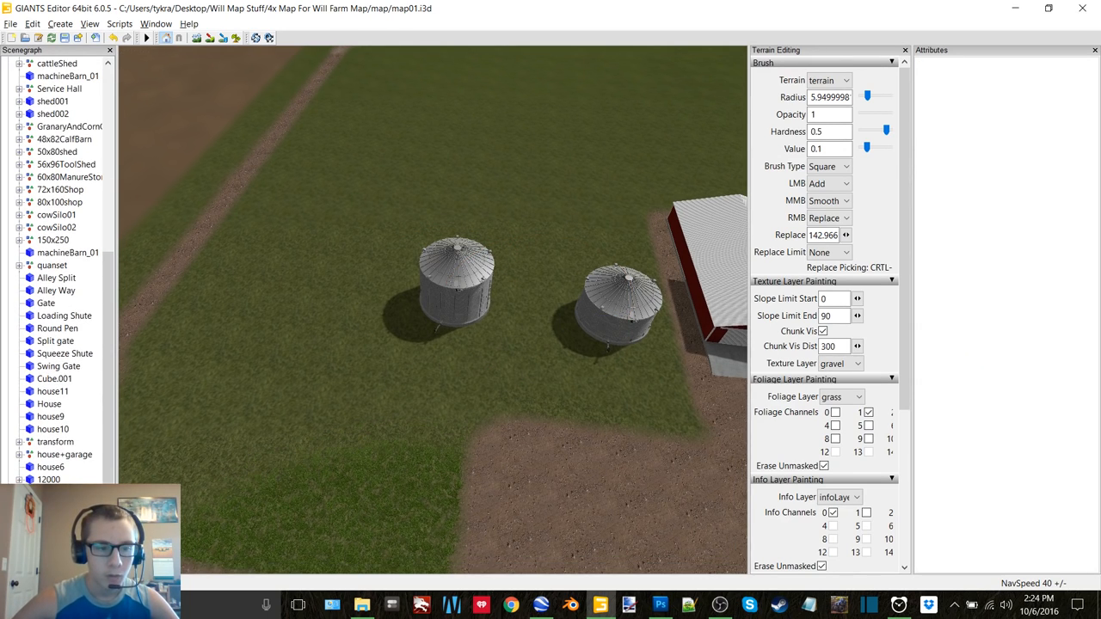
left_click(450, 275)
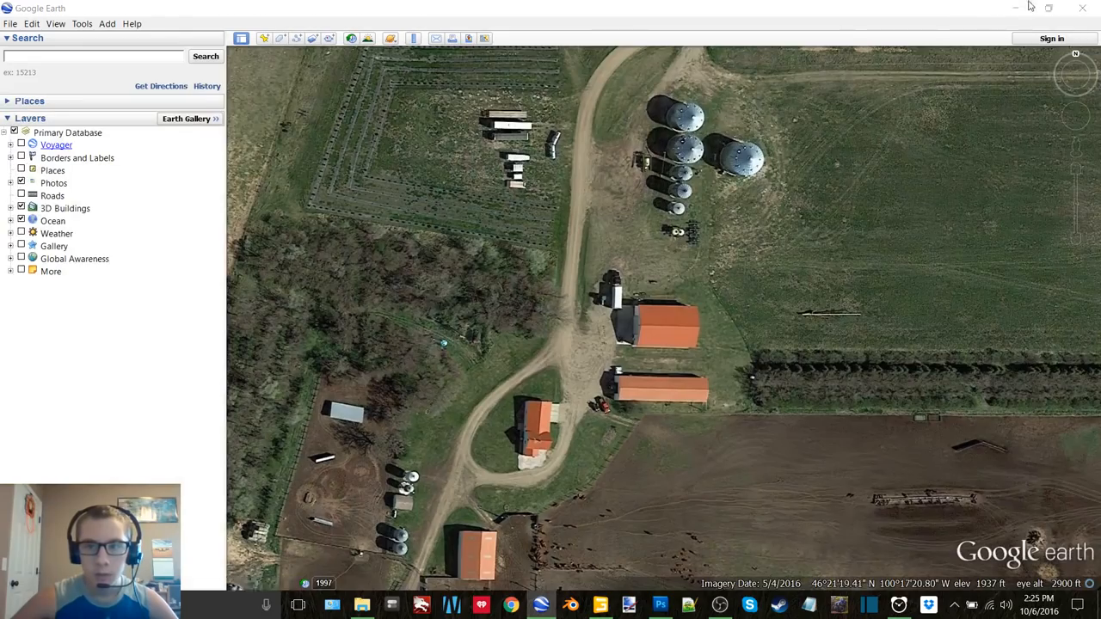
Step: Check the reference farm layout in the Google Earth aerial view
left_click(595, 604)
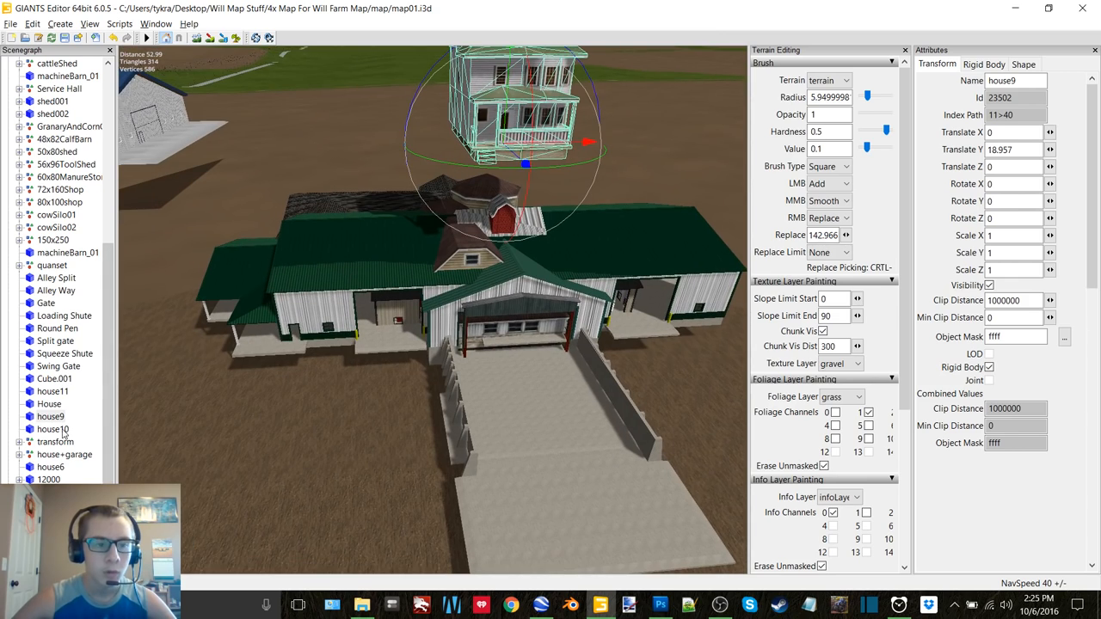
Step: Import the farmhouse model and place it on the farm site
left_click(51, 430)
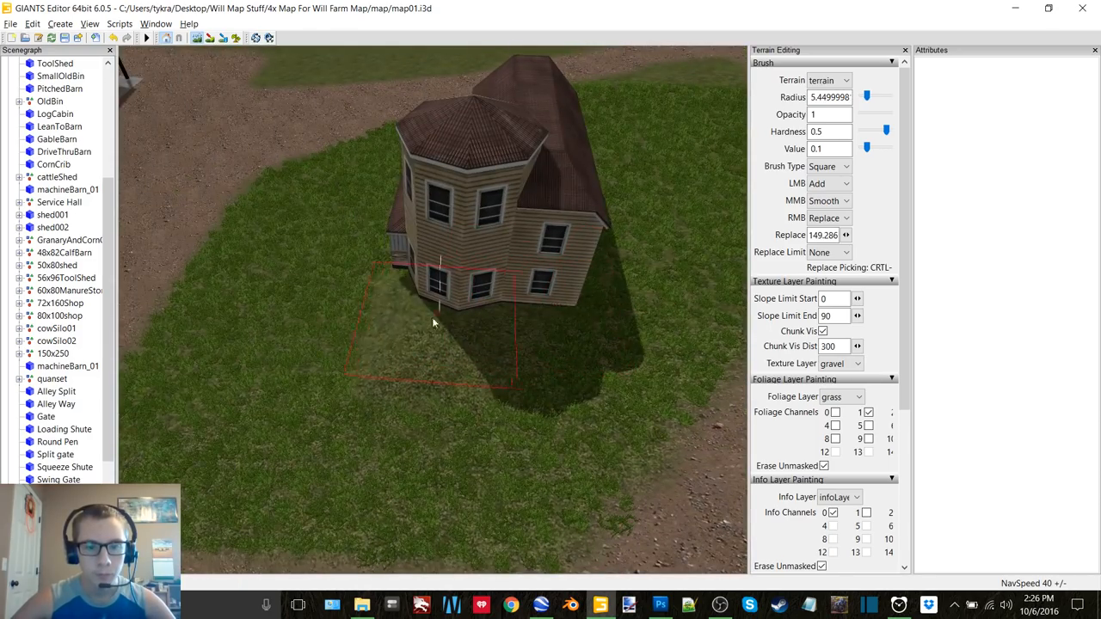
Step: Smooth the ground beside the house with the terrain brush
left_click_drag(434, 323, 421, 295)
type("4")
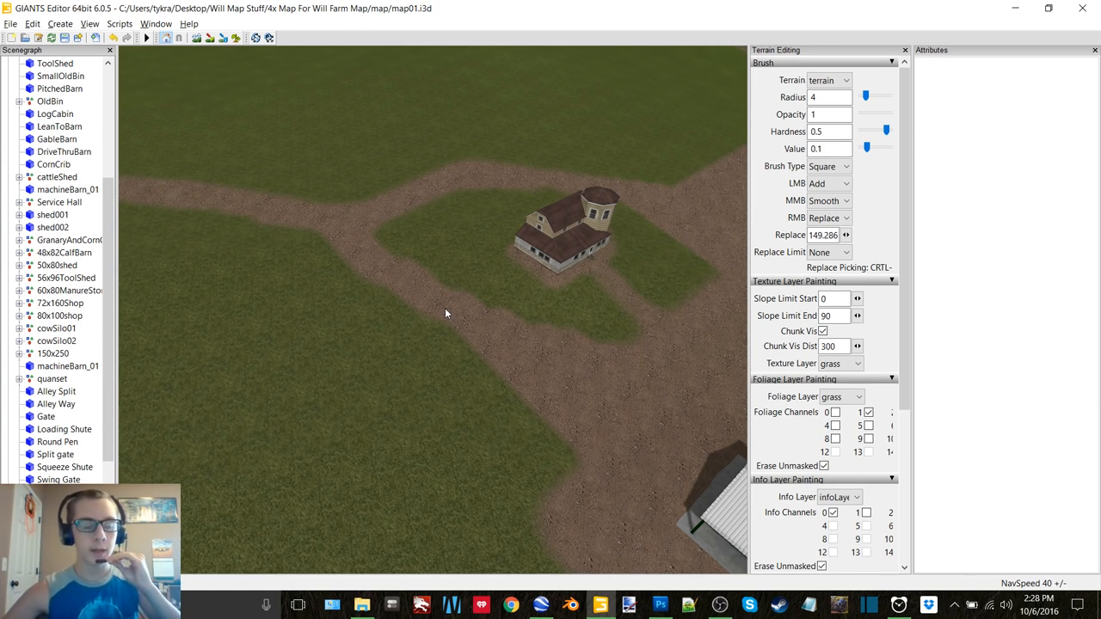
mouse_move(523, 326)
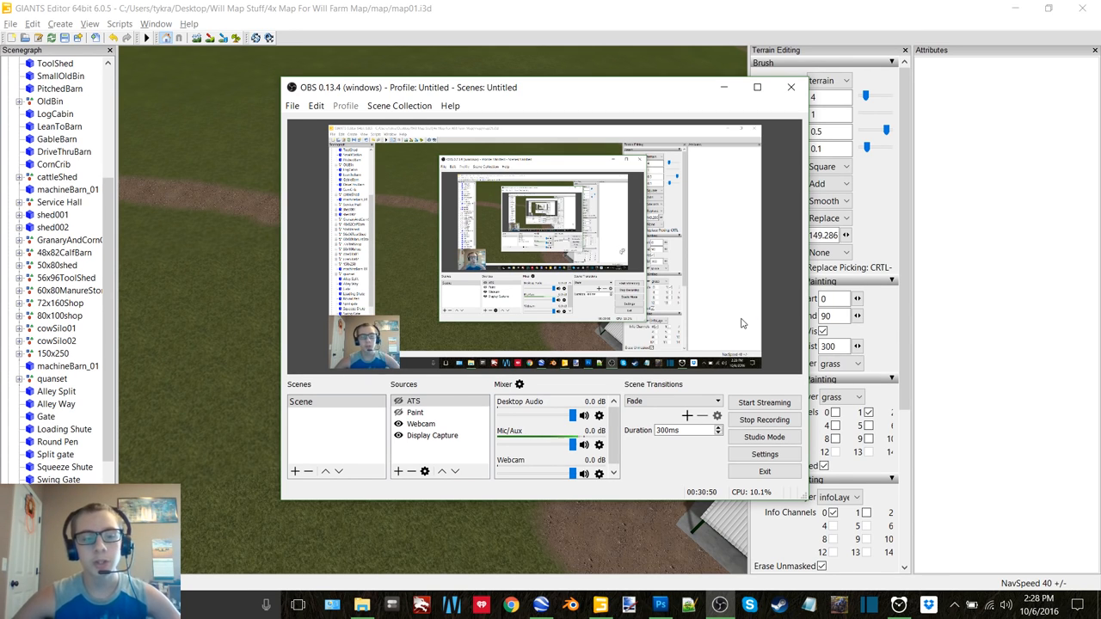
mouse_move(662, 310)
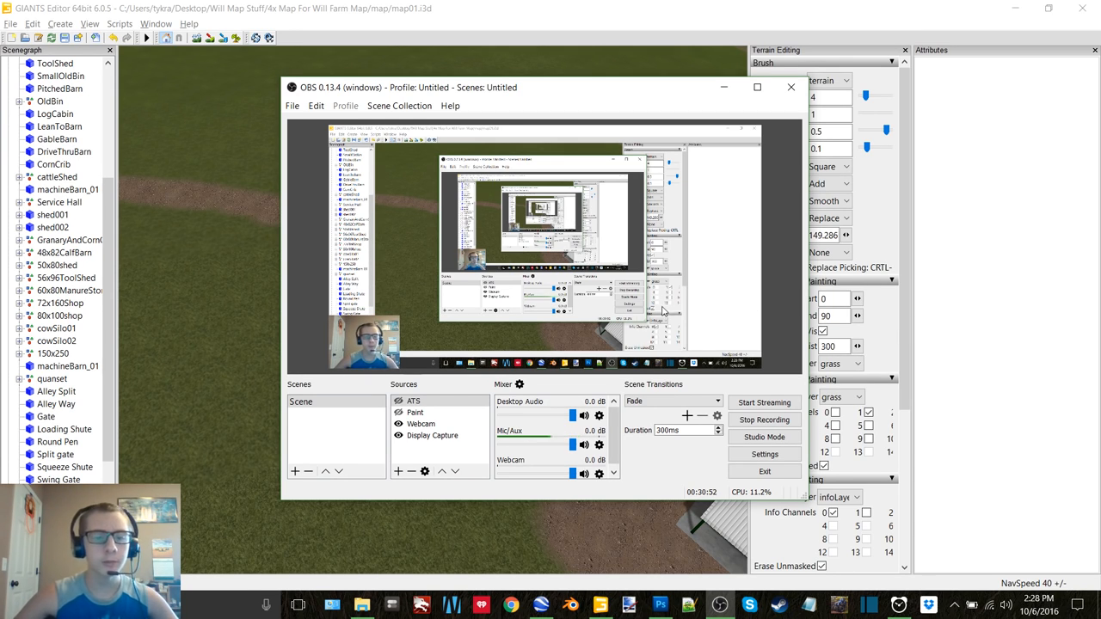